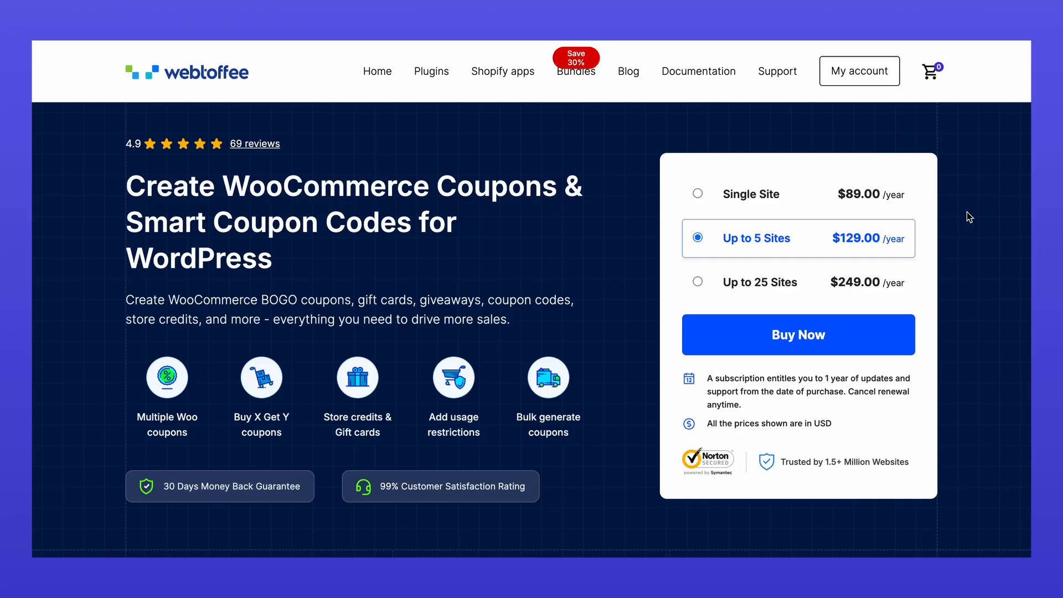
Step: Scroll the installed plugins list to Smart Coupons for WooCommerce Pro 3.1.0
{"action": "scroll", "scroll_direction": "down", "scroll_amount": 3}
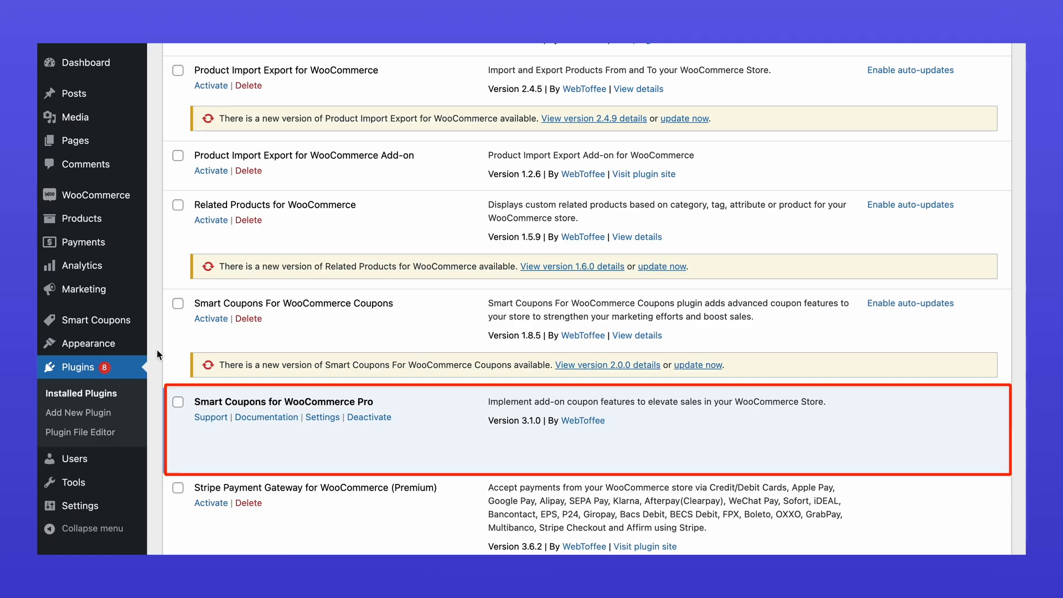
{"action": "mouse_move", "coordinate": [95, 319]}
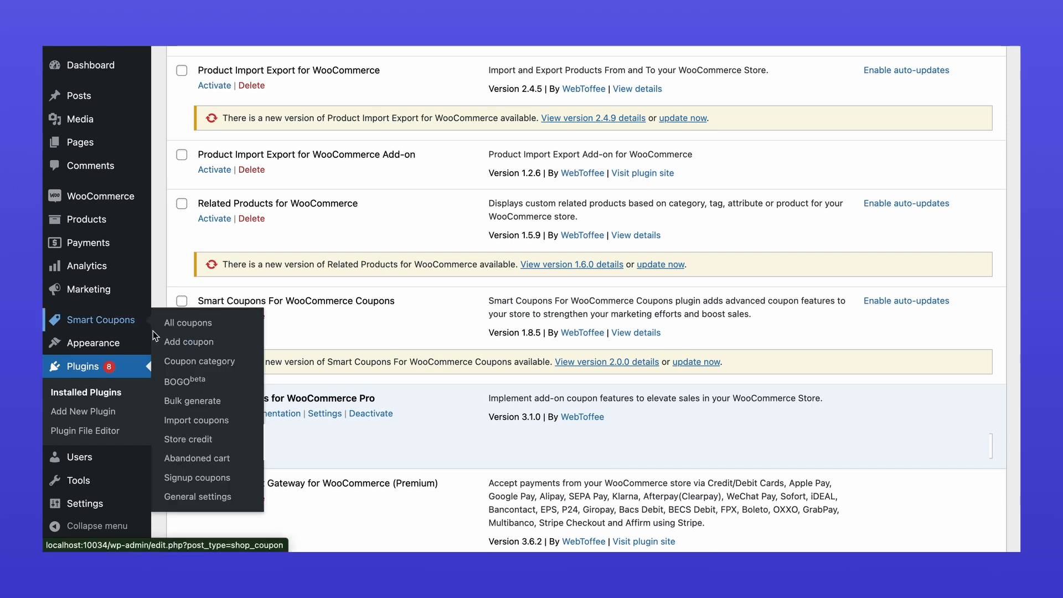
Step: Create coupon FIRSTCOUPON with a 100 fixed cart discount, free shipping, auto-apply and no expiry date
{"action": "left_click", "coordinate": [189, 342]}
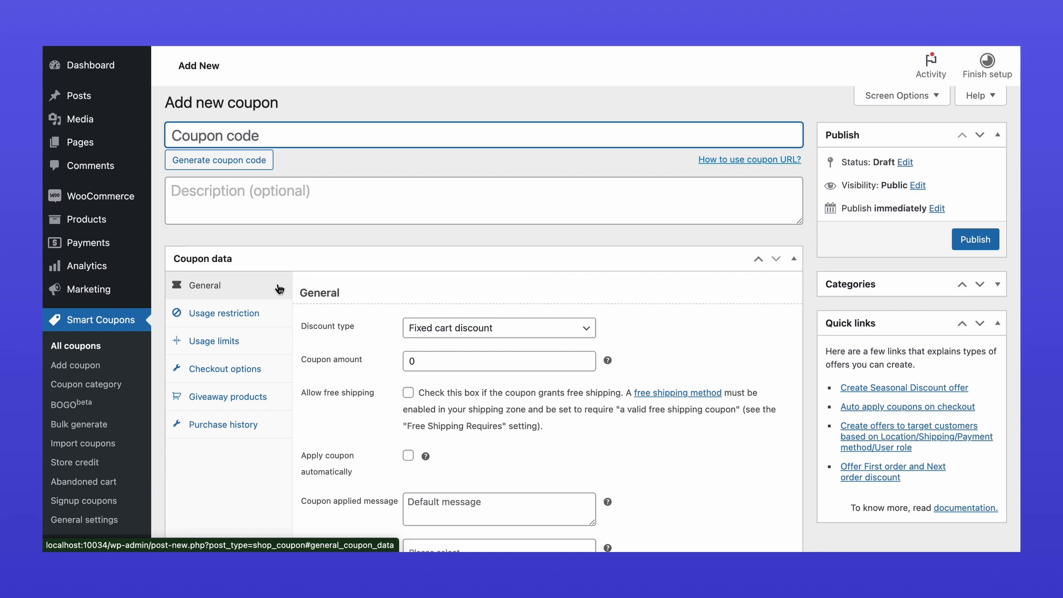
{"action": "type", "text": "FIRSTCOUPON"}
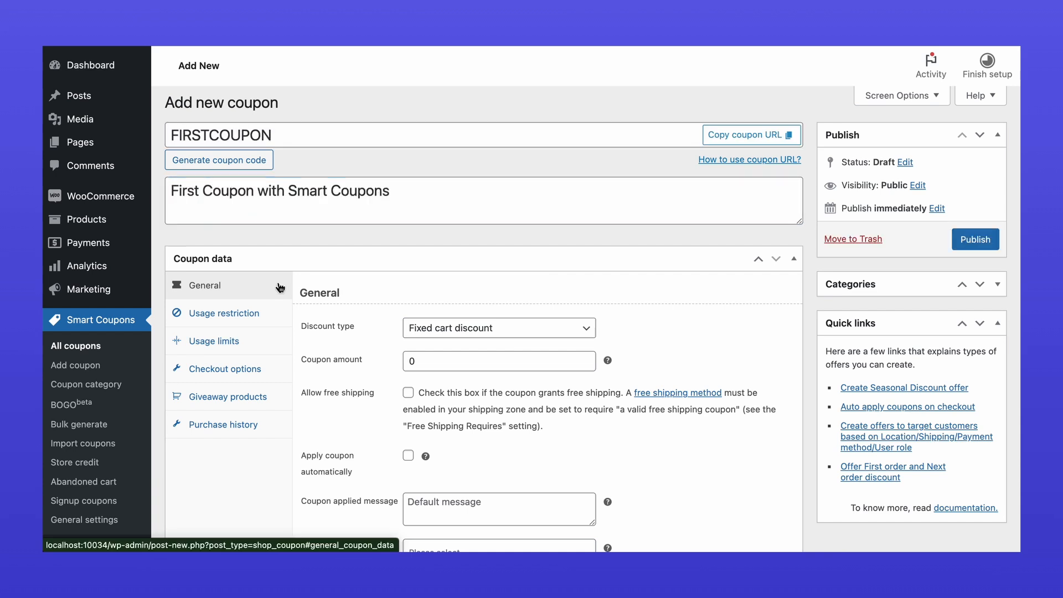
{"action": "left_click", "coordinate": [498, 327]}
{"action": "type", "text": "100"}
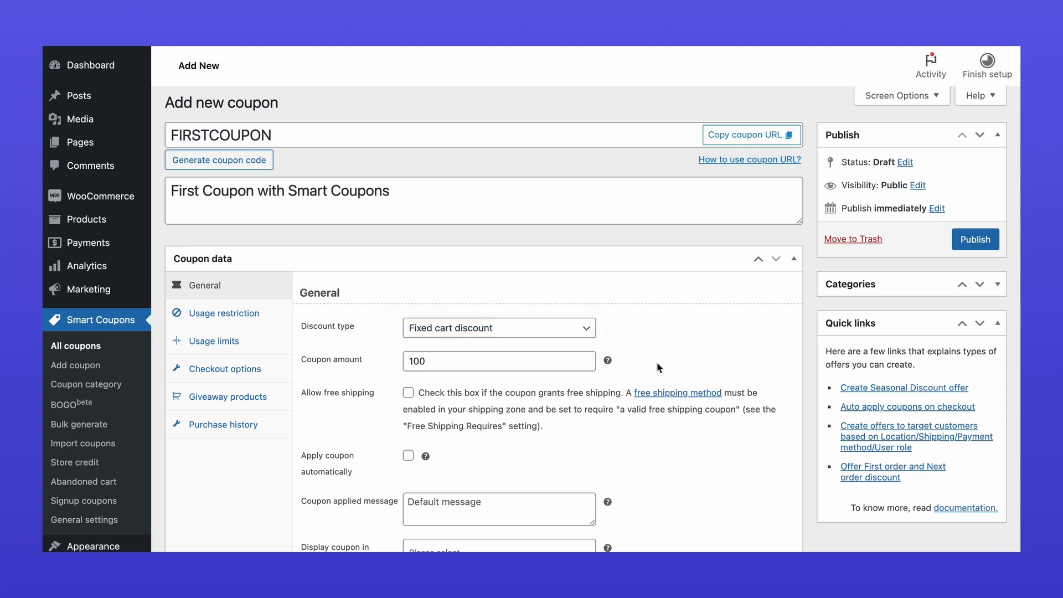
{"action": "scroll", "scroll_direction": "down", "scroll_amount": 3}
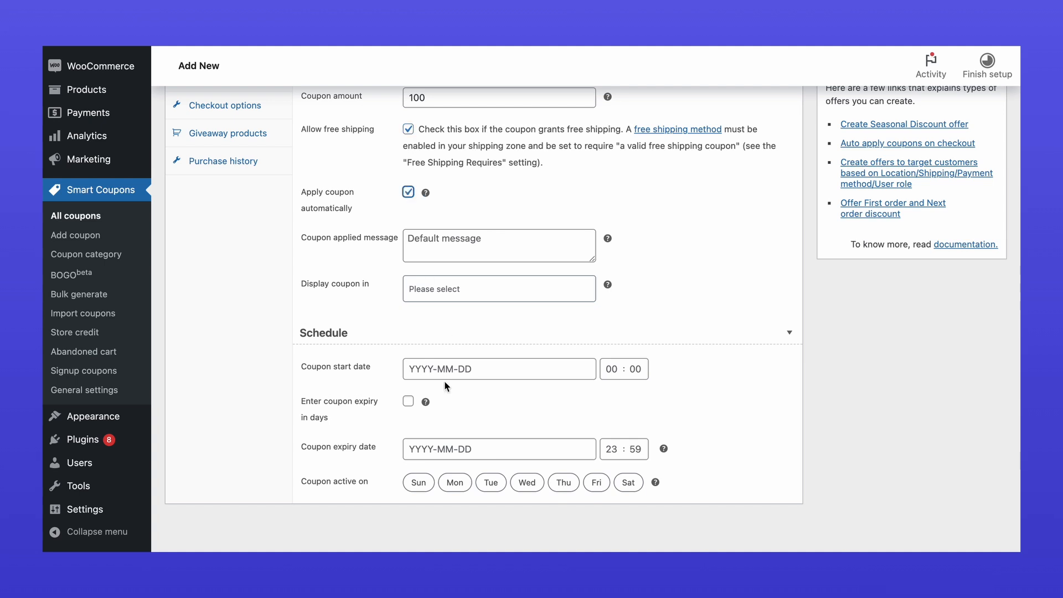
{"action": "left_click", "coordinate": [498, 449]}
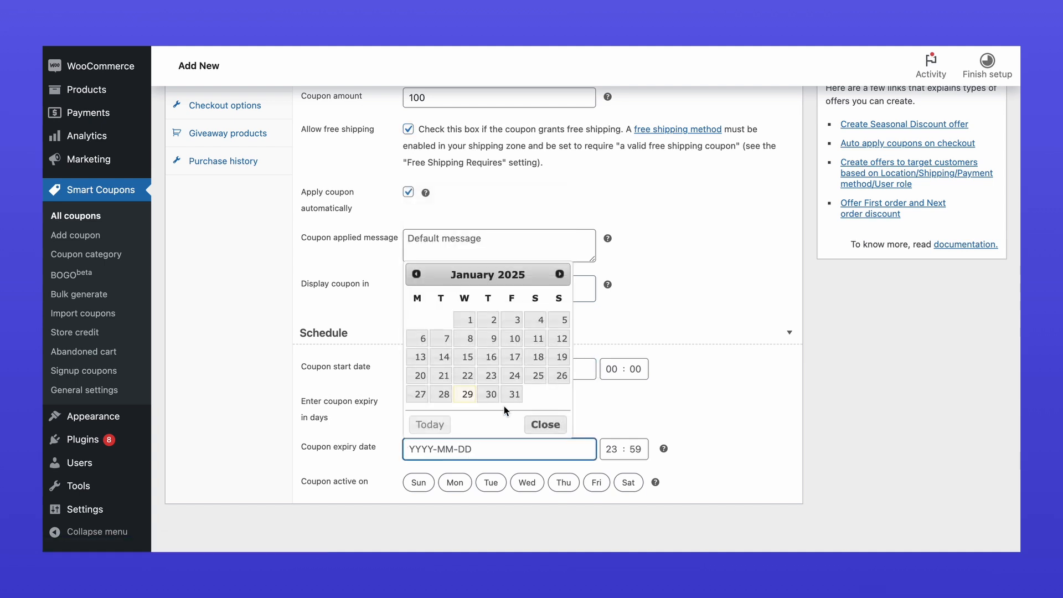
{"action": "left_click", "coordinate": [544, 424]}
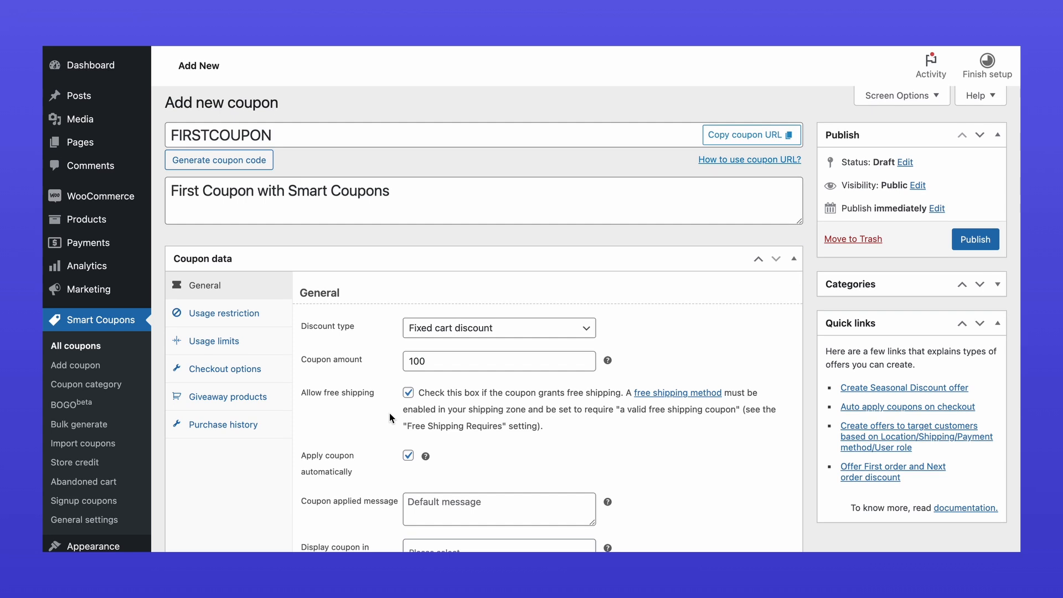
Step: Restrict FIRSTCOUPON to a 100 minimum spend, Frankie Sweatshirt / Hoodies & Sweatshirts, excluding the store credit coupon
{"action": "left_click", "coordinate": [223, 312]}
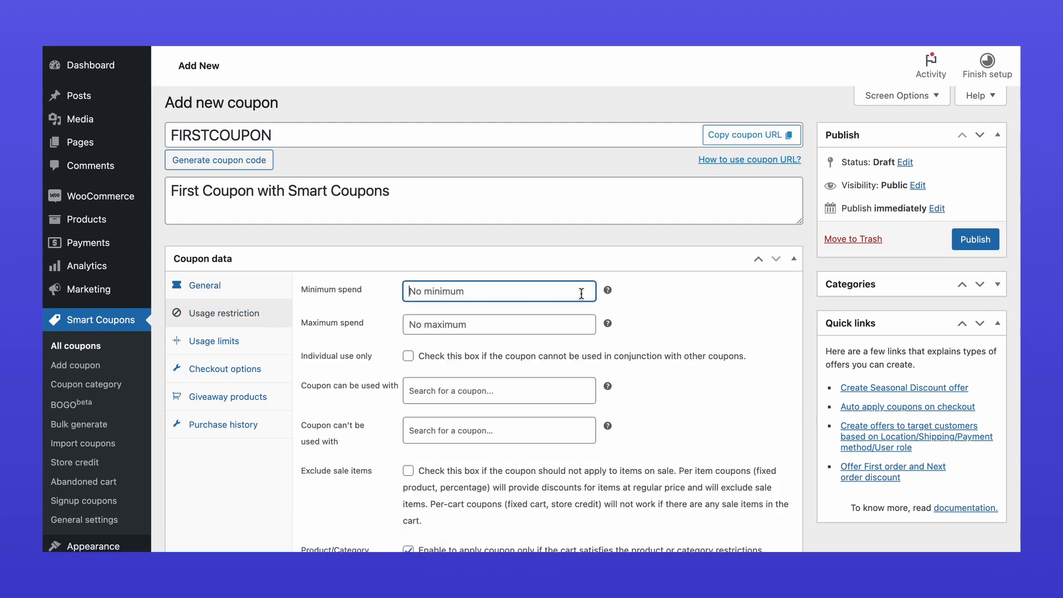
{"action": "type", "text": "100"}
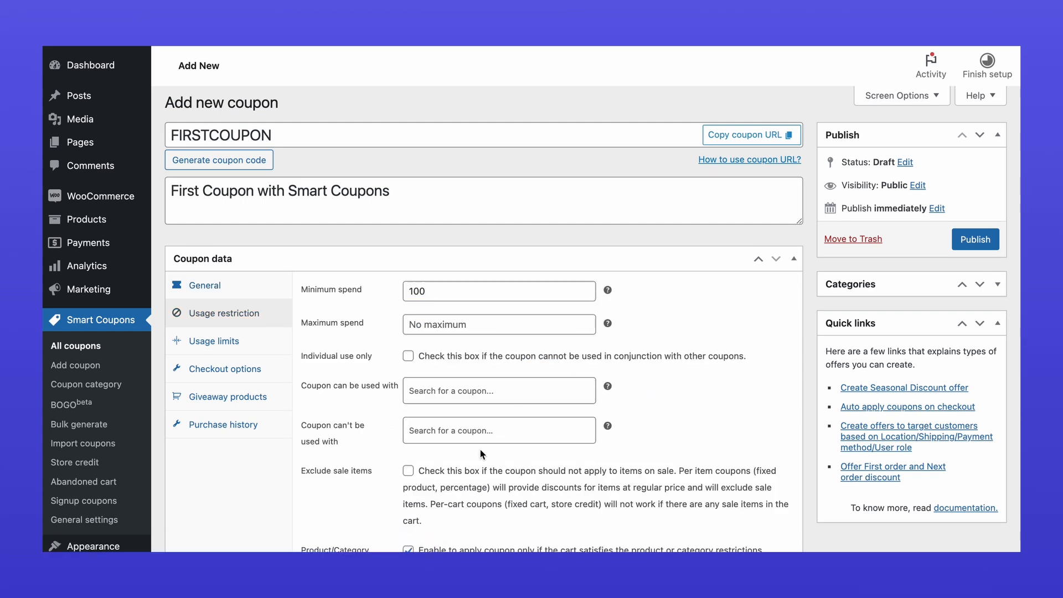
{"action": "scroll", "scroll_direction": "down", "scroll_amount": 3}
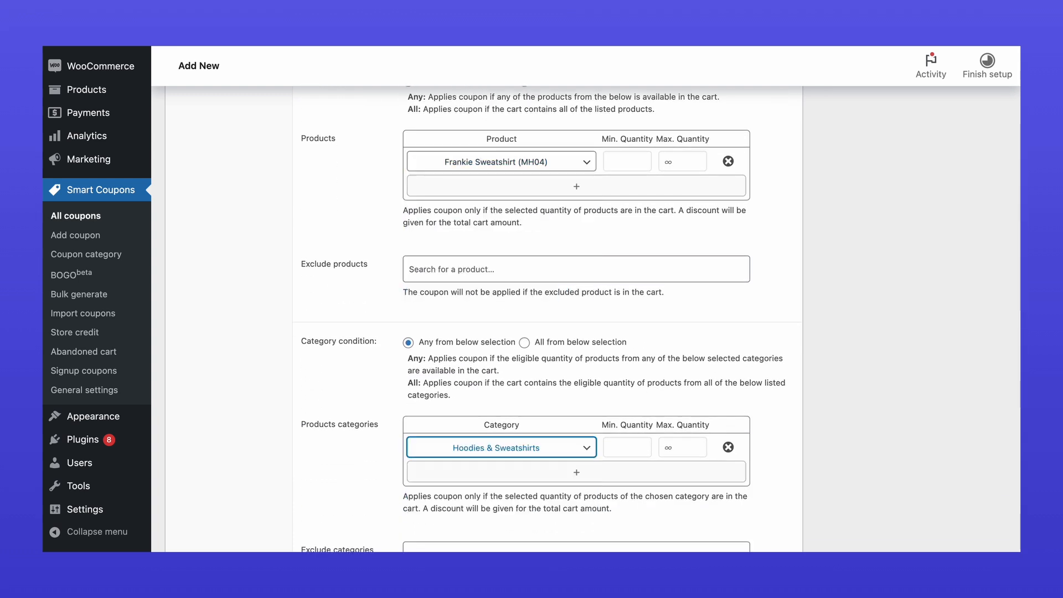
{"action": "scroll", "scroll_direction": "down", "scroll_amount": 3}
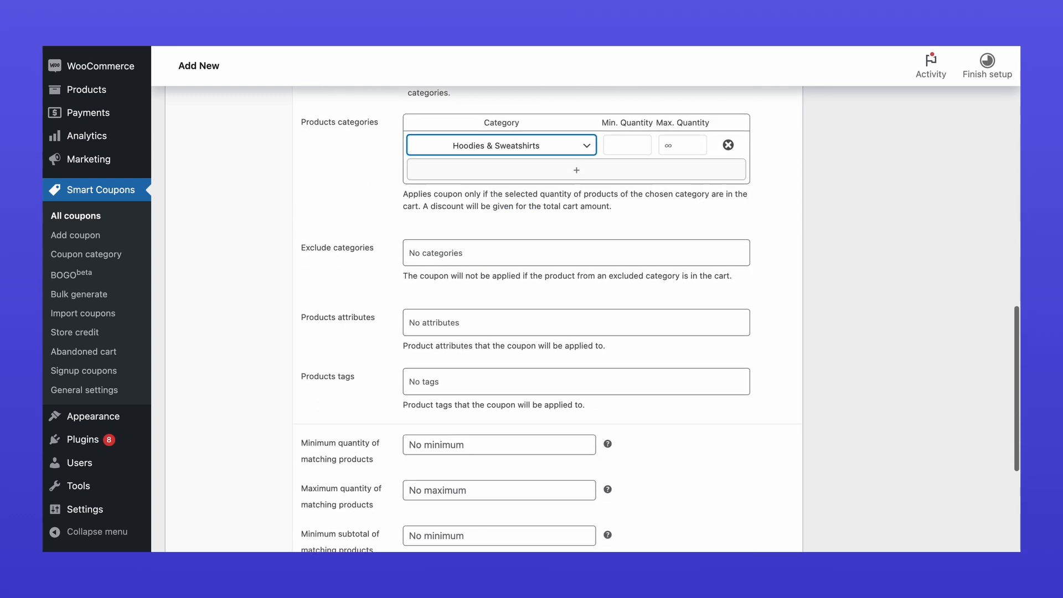
{"action": "scroll", "scroll_direction": "down", "scroll_amount": 3}
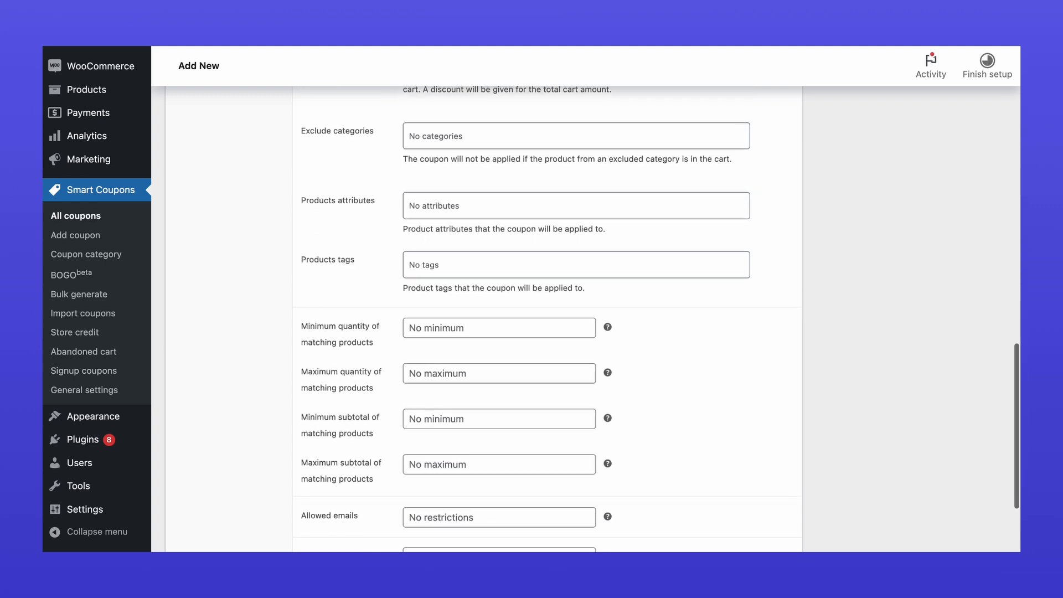
{"action": "scroll", "scroll_direction": "down", "scroll_amount": 3}
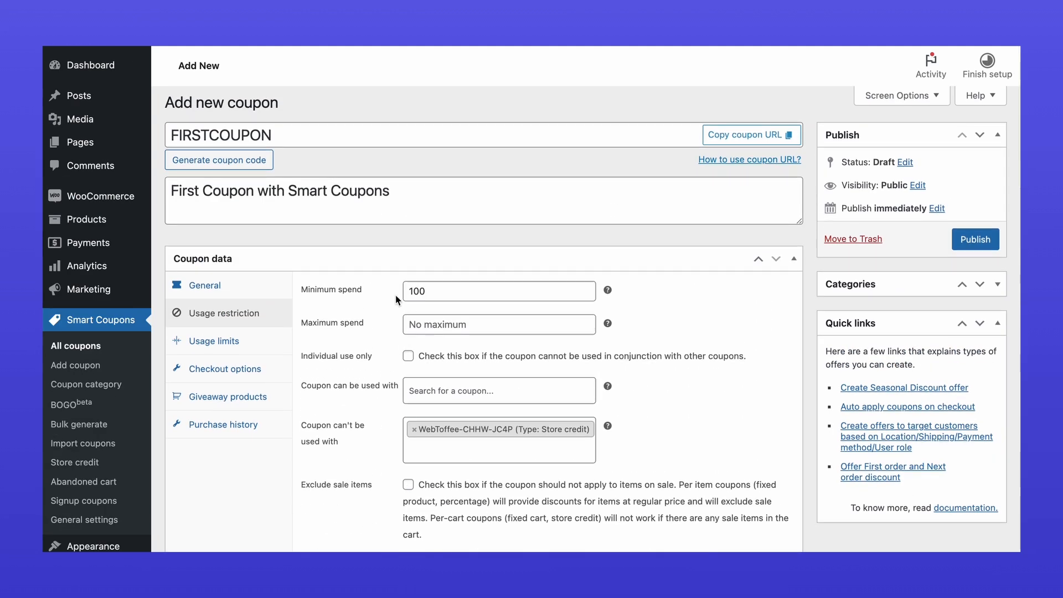
Step: Limit FIRSTCOUPON to 100 uses and 1 per user, with free shipping, bank transfer and UK checkout conditions
{"action": "left_click", "coordinate": [215, 340]}
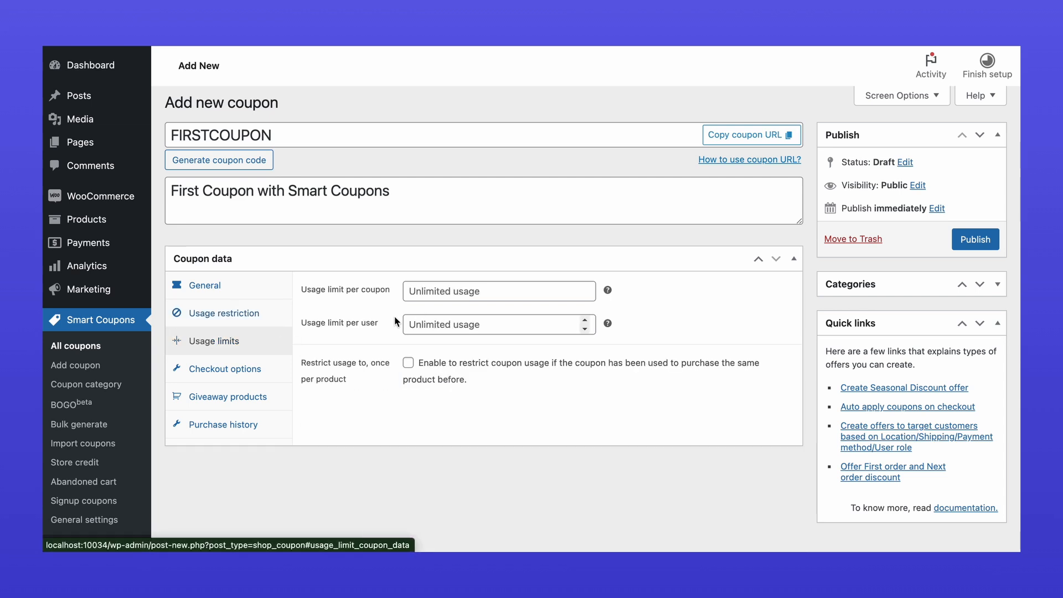
{"action": "type", "text": "100"}
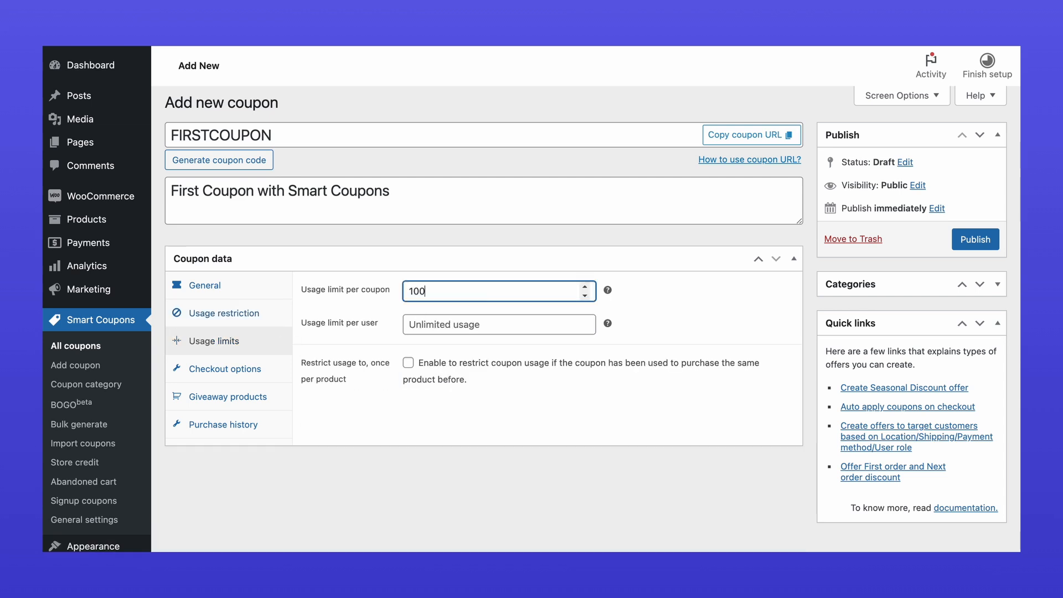
{"action": "type", "text": "1"}
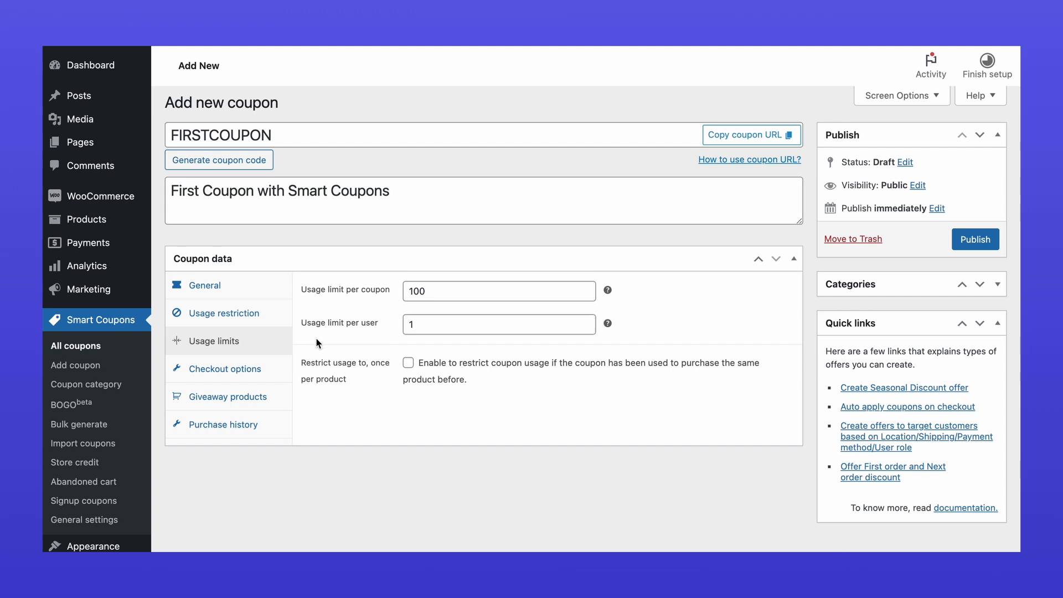
{"action": "left_click", "coordinate": [226, 368]}
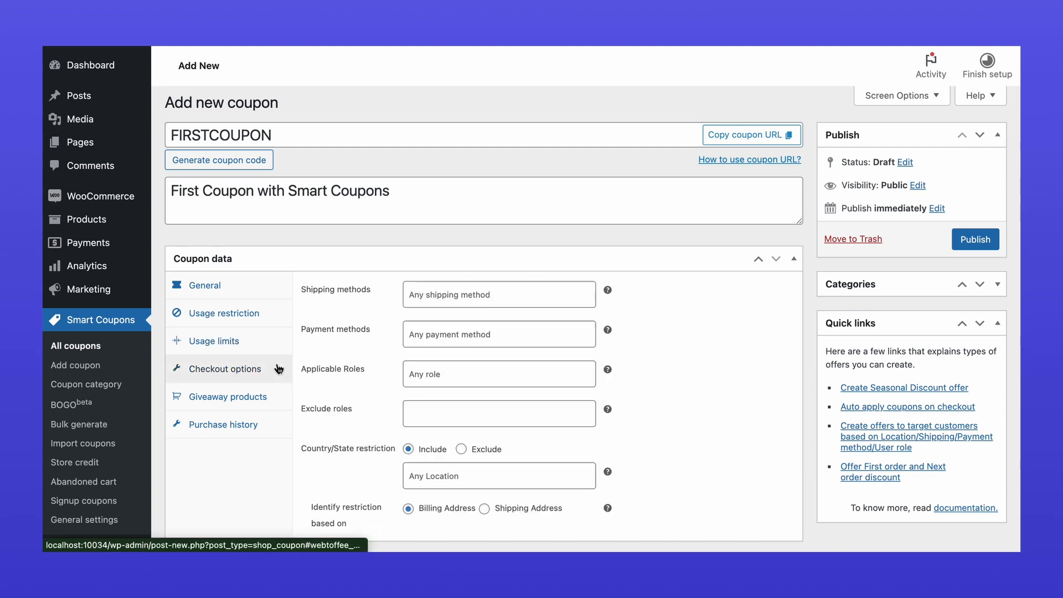
{"action": "left_click", "coordinate": [498, 294]}
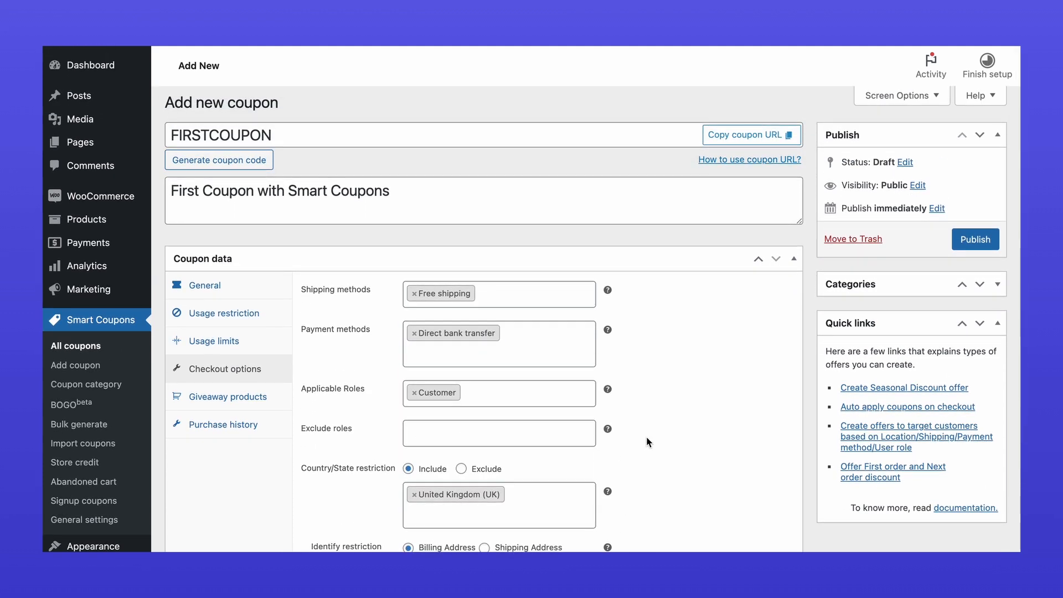
Step: Add Frankie Sweatshirt (MH04) as the coupon's free giveaway product
{"action": "left_click", "coordinate": [231, 397]}
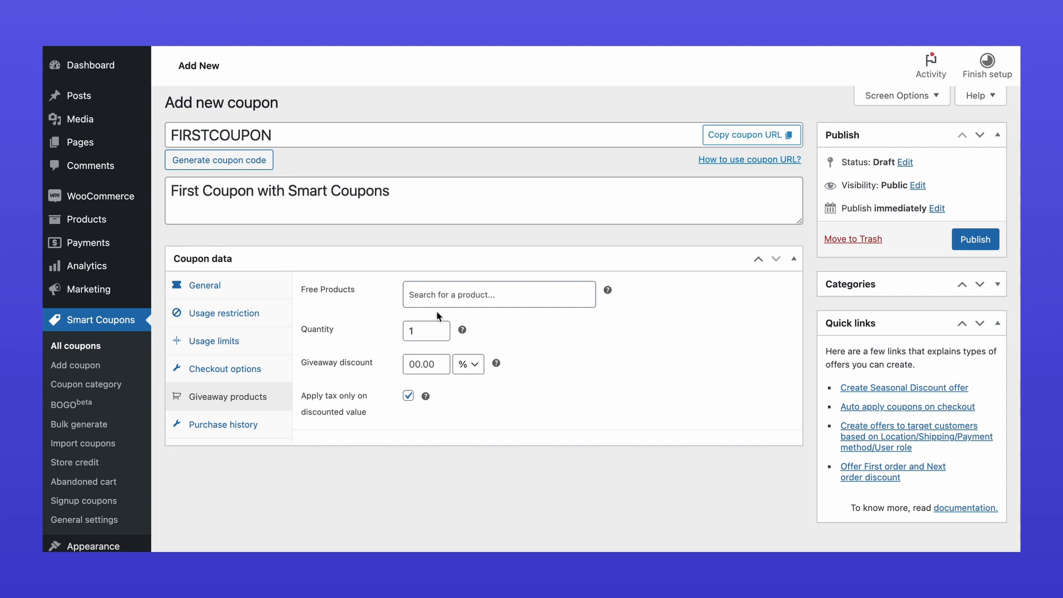
{"action": "type", "text": "shirt"}
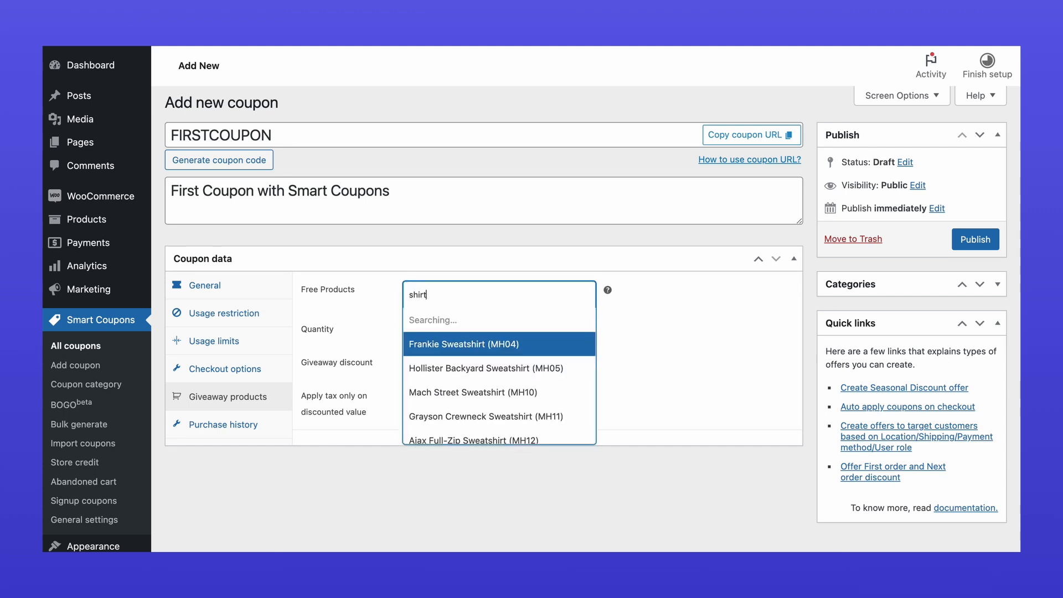
{"action": "left_click", "coordinate": [463, 343]}
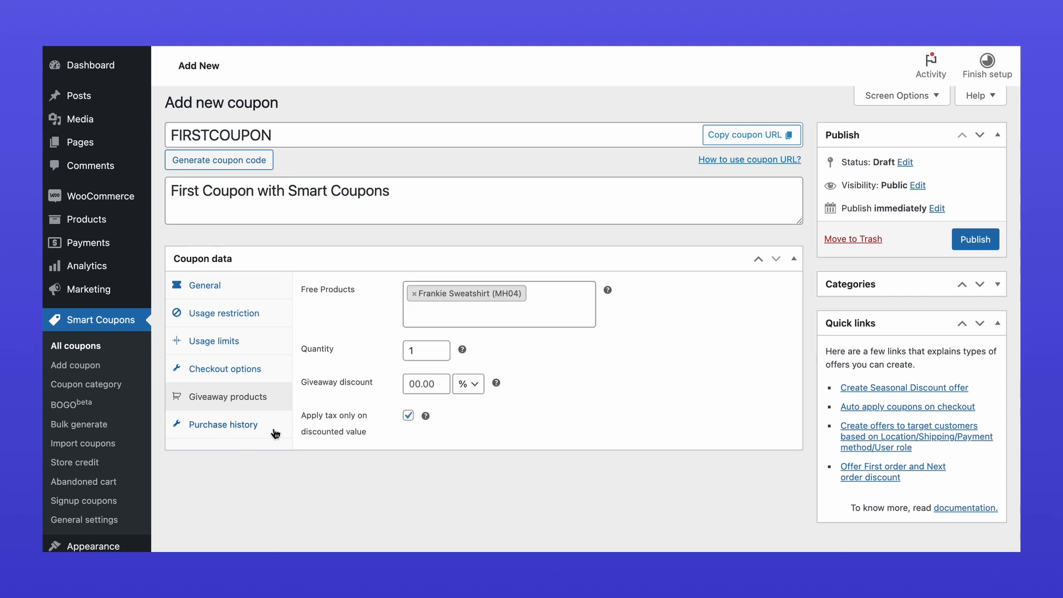
Step: Require a purchase history of exactly 99 orders and publish FIRSTCOUPON
{"action": "left_click", "coordinate": [223, 425]}
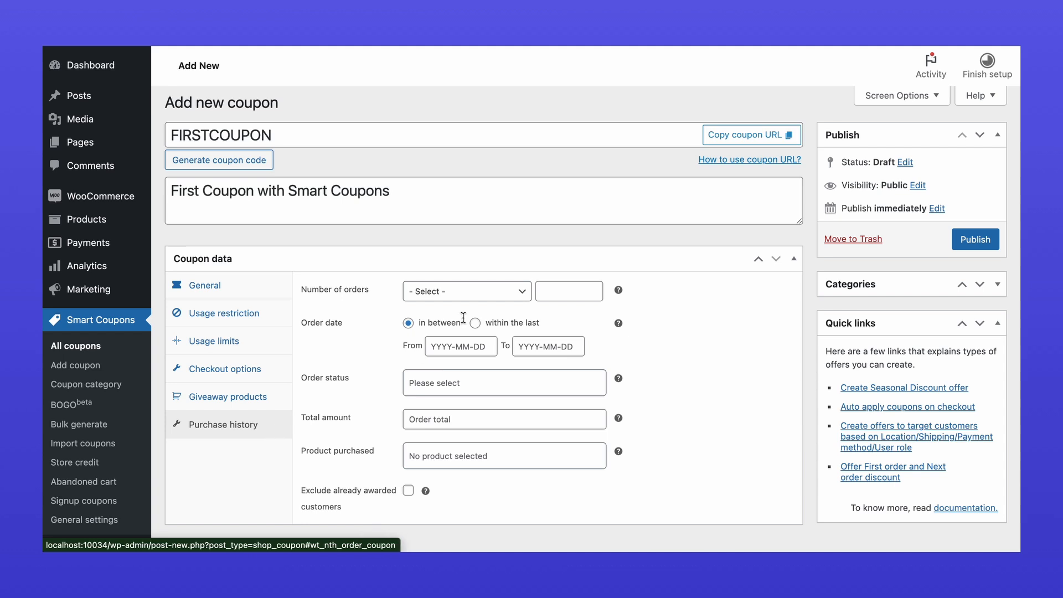
{"action": "left_click", "coordinate": [466, 291]}
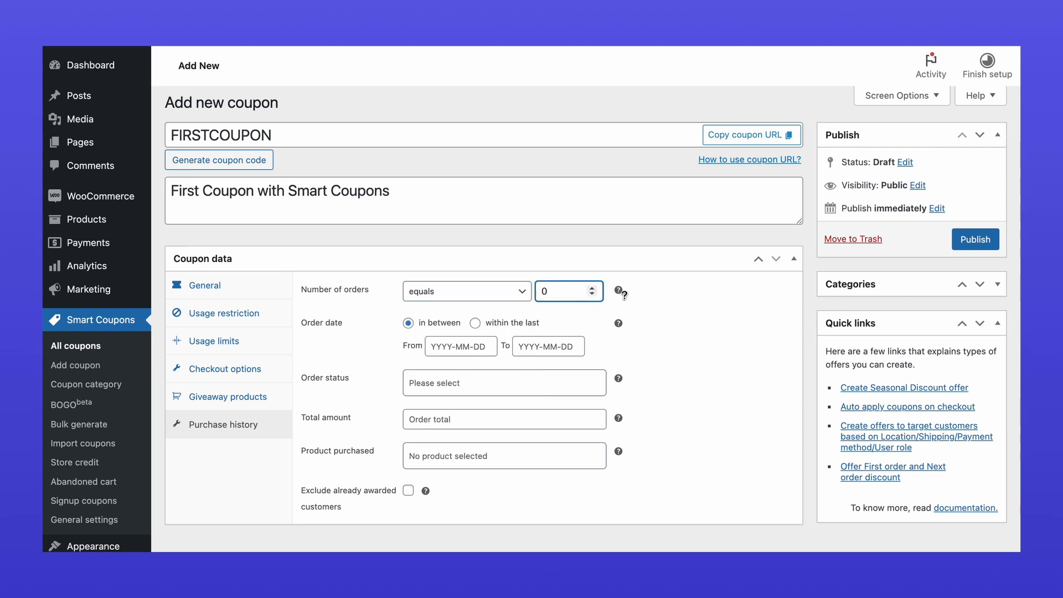
{"action": "type", "text": "99"}
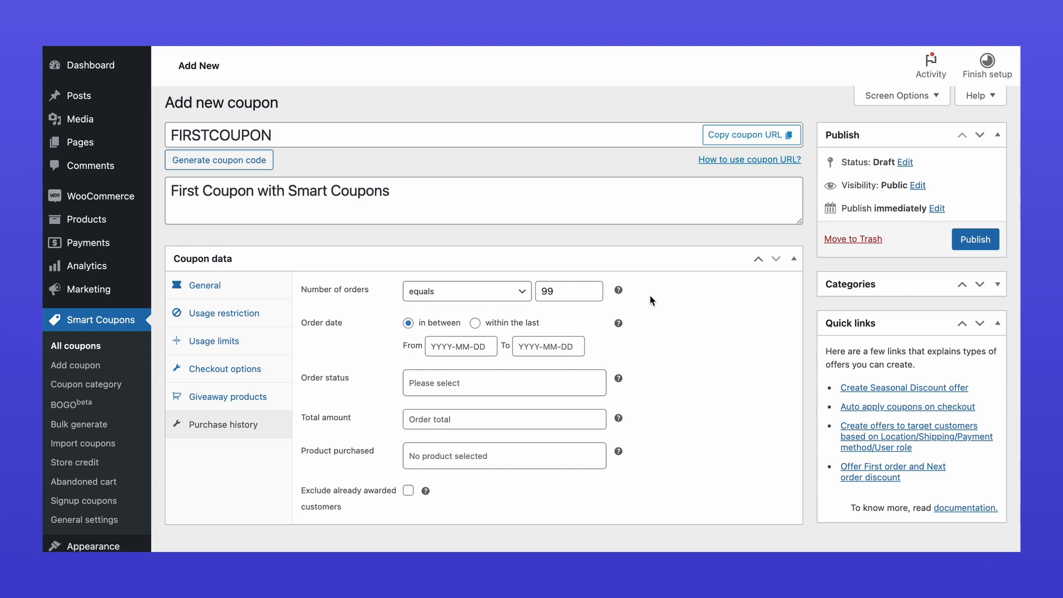
{"action": "left_click", "coordinate": [975, 239]}
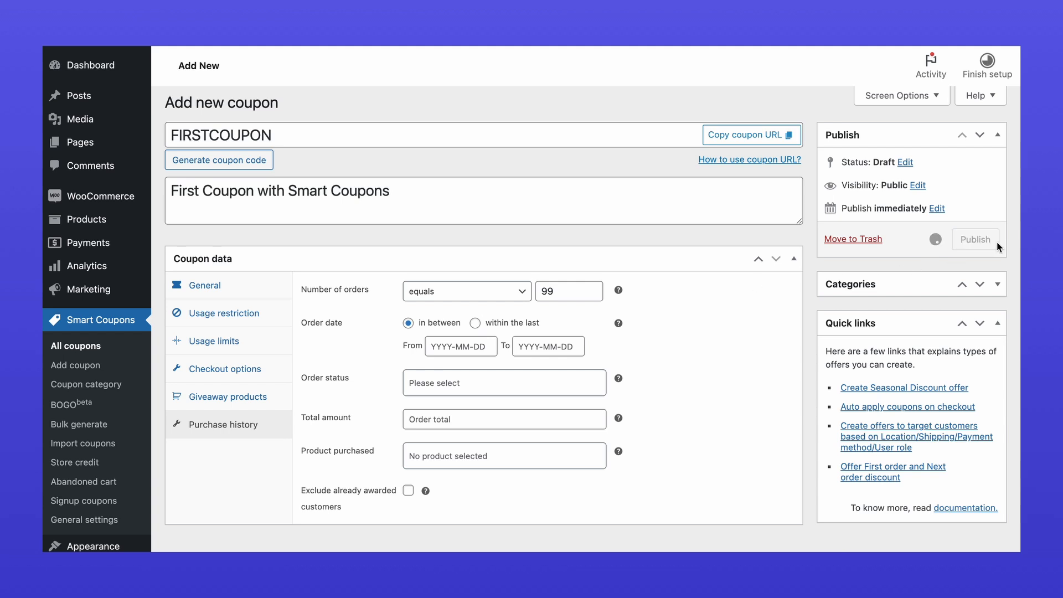
{"action": "left_click", "coordinate": [974, 239]}
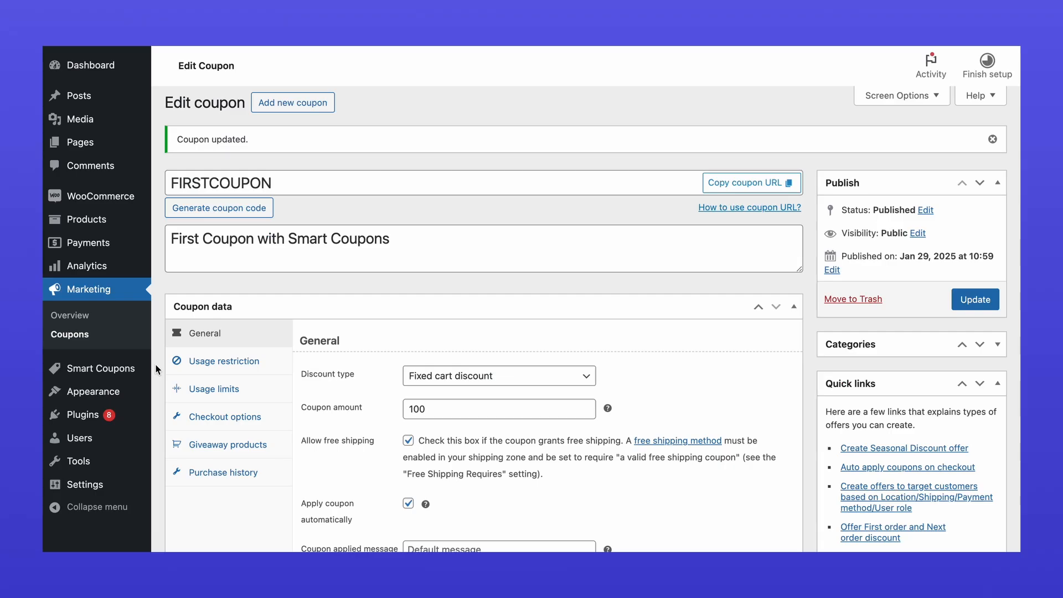
{"action": "mouse_move", "coordinate": [101, 368]}
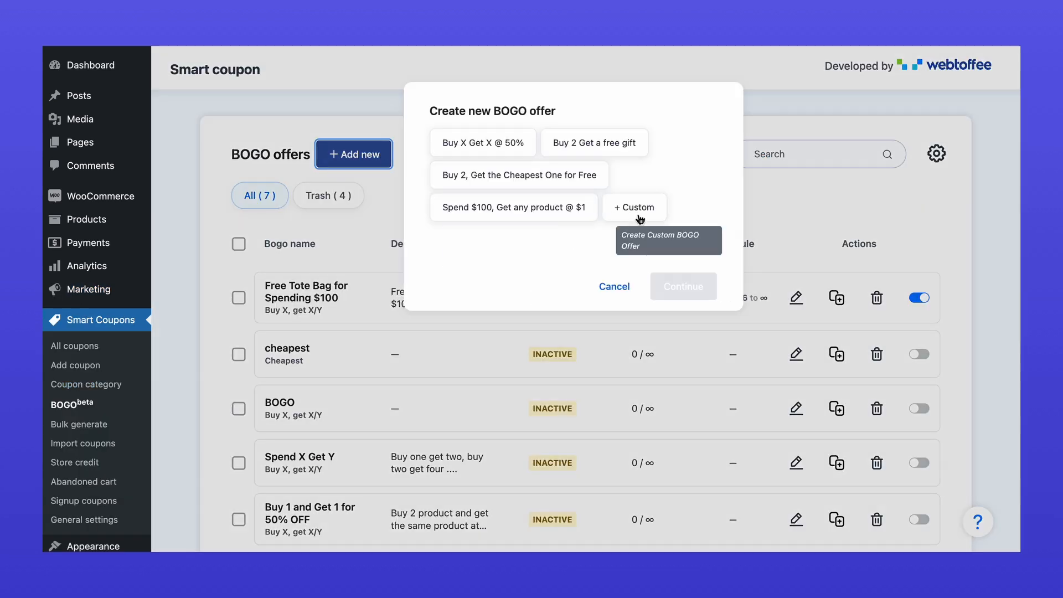
Step: Start a 'Buy product X, get product X/Y' offer titled and described as Buy One Get One
{"action": "left_click", "coordinate": [635, 207]}
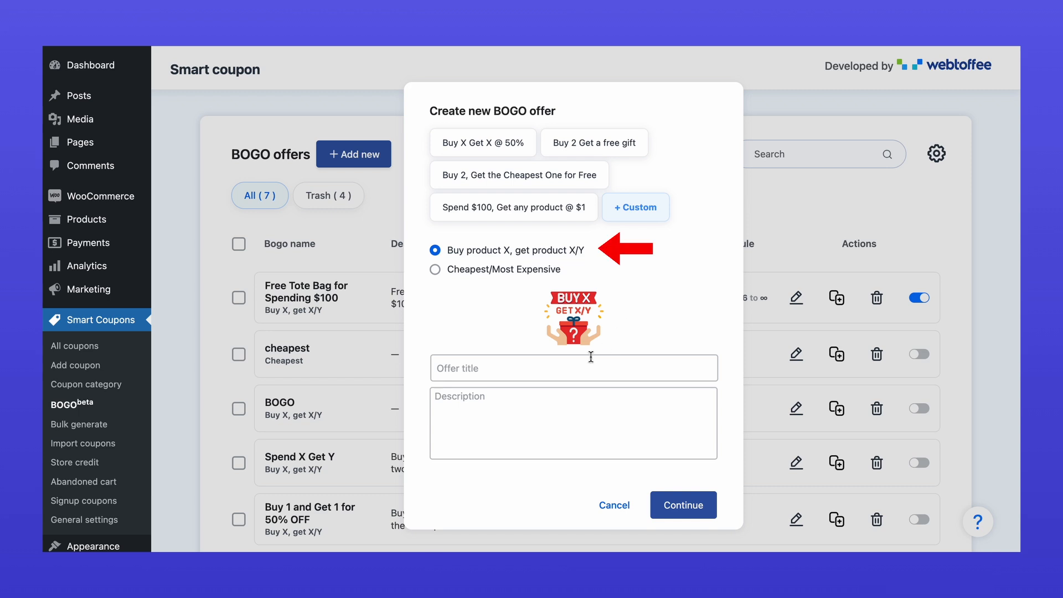
{"action": "type", "text": "Buy One Get One"}
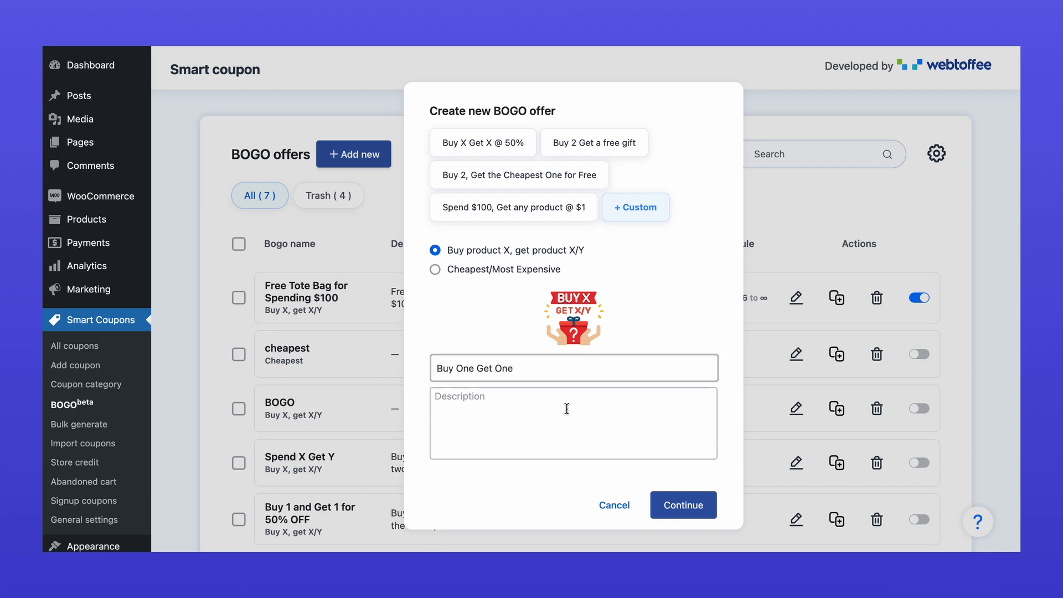
{"action": "left_click", "coordinate": [683, 505]}
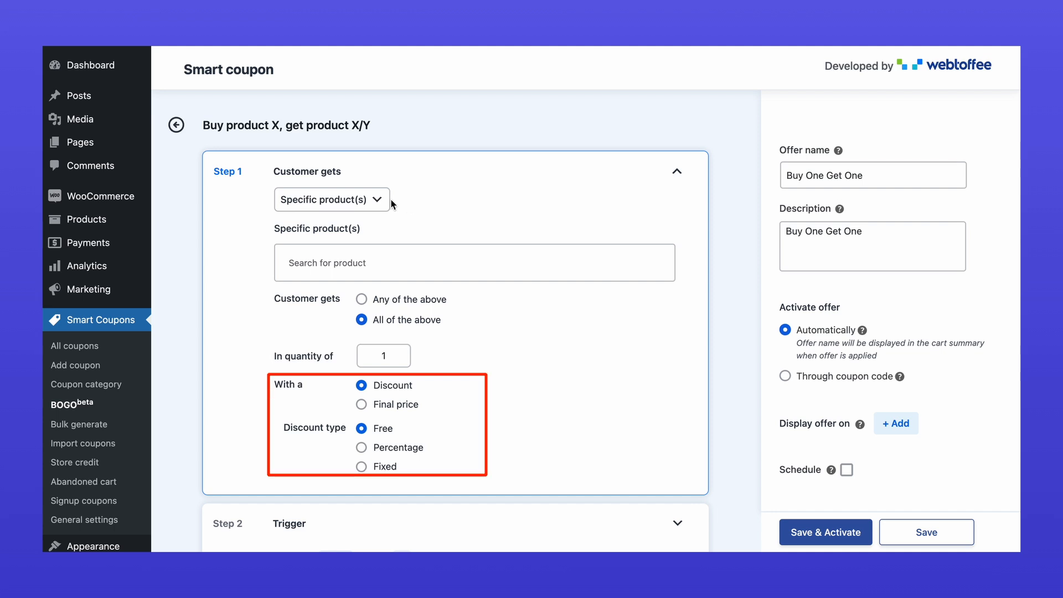
Step: Give the same product free from min quantity 1, applied repeatedly, then save and activate the offer
{"action": "left_click", "coordinate": [331, 199]}
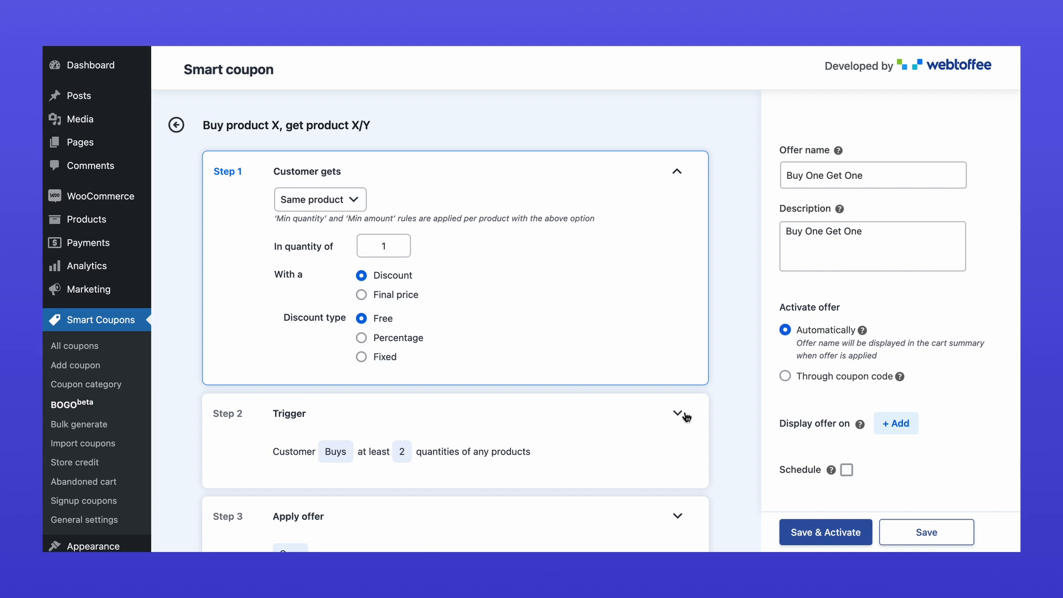
{"action": "left_click", "coordinate": [676, 414]}
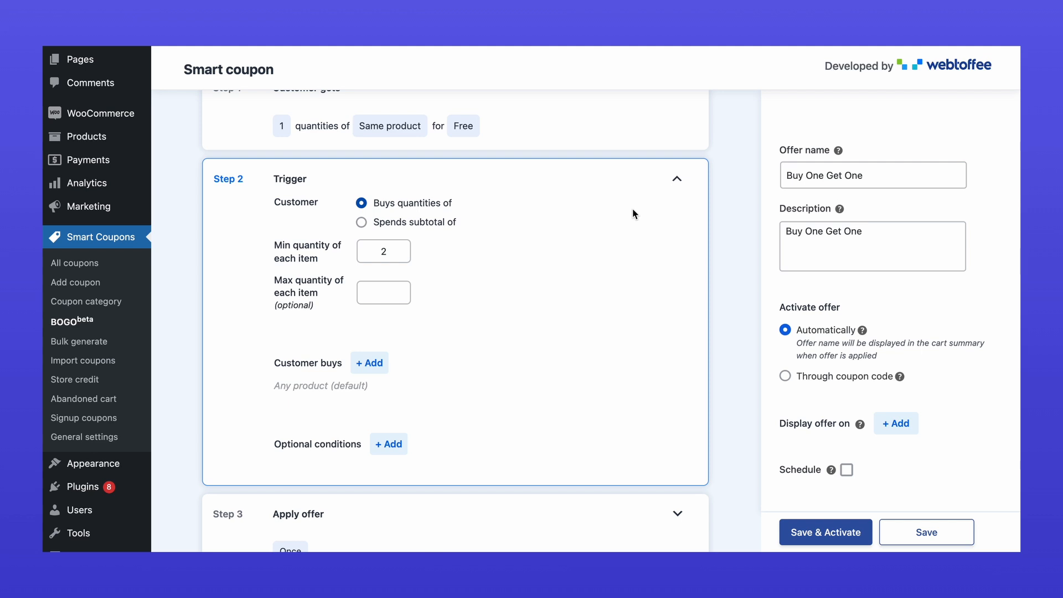
{"action": "left_click", "coordinate": [370, 363]}
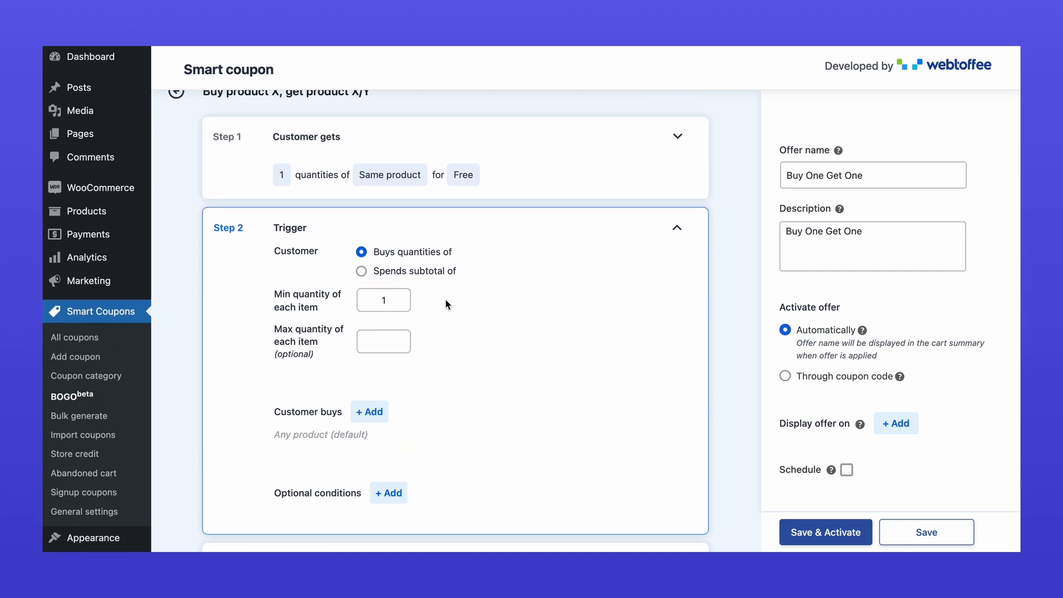
{"action": "scroll", "scroll_direction": "down", "scroll_amount": 3}
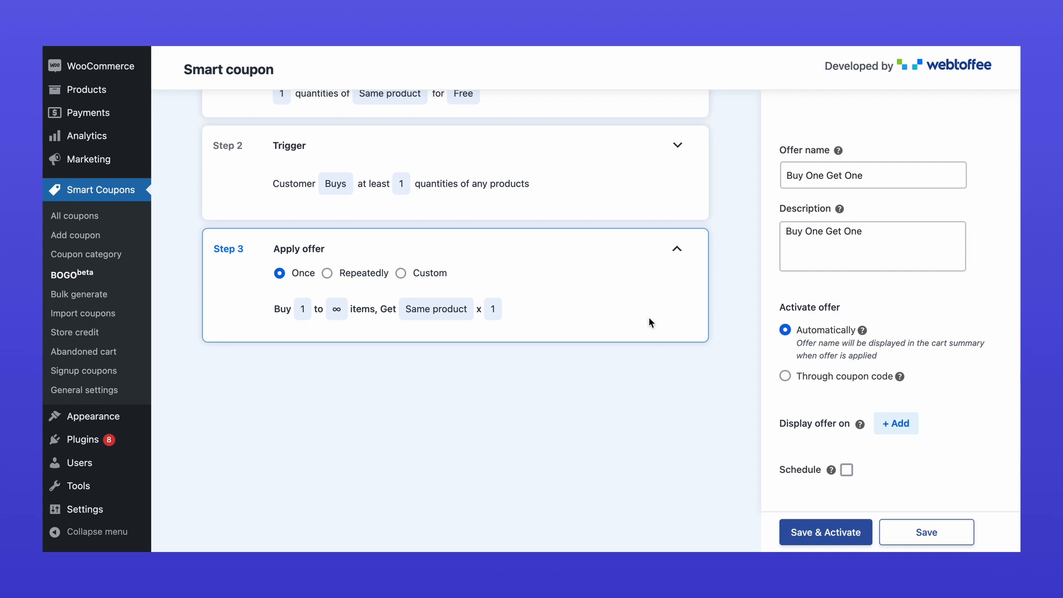
{"action": "left_click", "coordinate": [328, 273]}
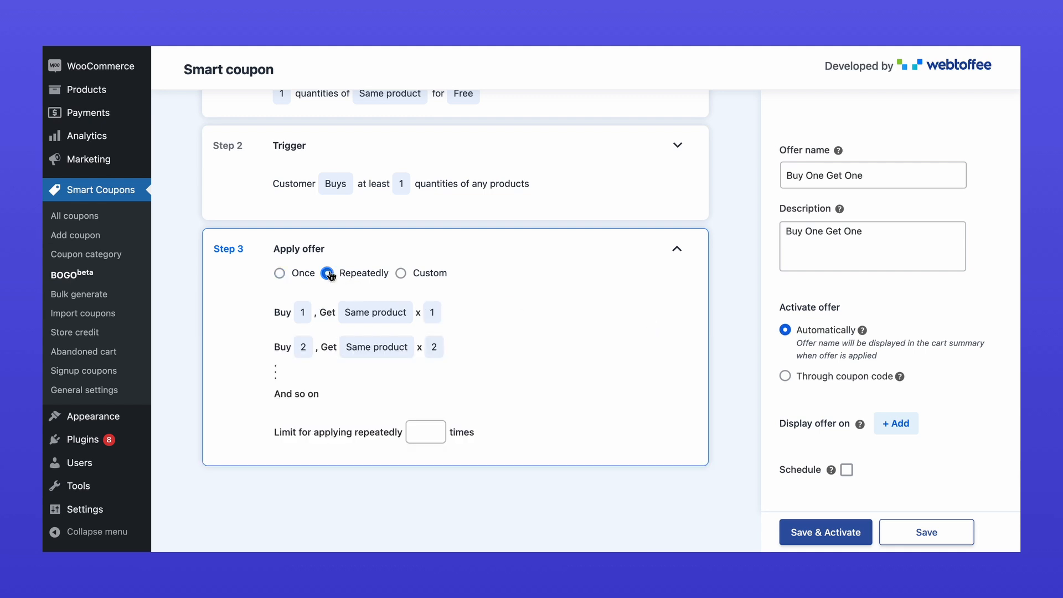
{"action": "left_click", "coordinate": [327, 272]}
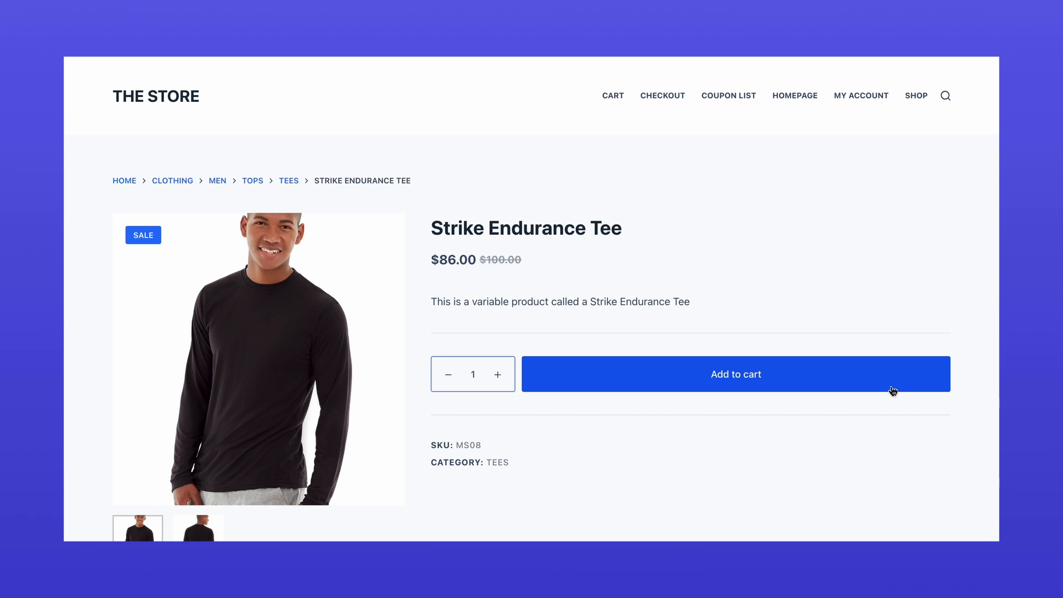
Step: Add the Strike Endurance Tee to the cart and view the free second tee from Buy One Get One
{"action": "left_click", "coordinate": [735, 373]}
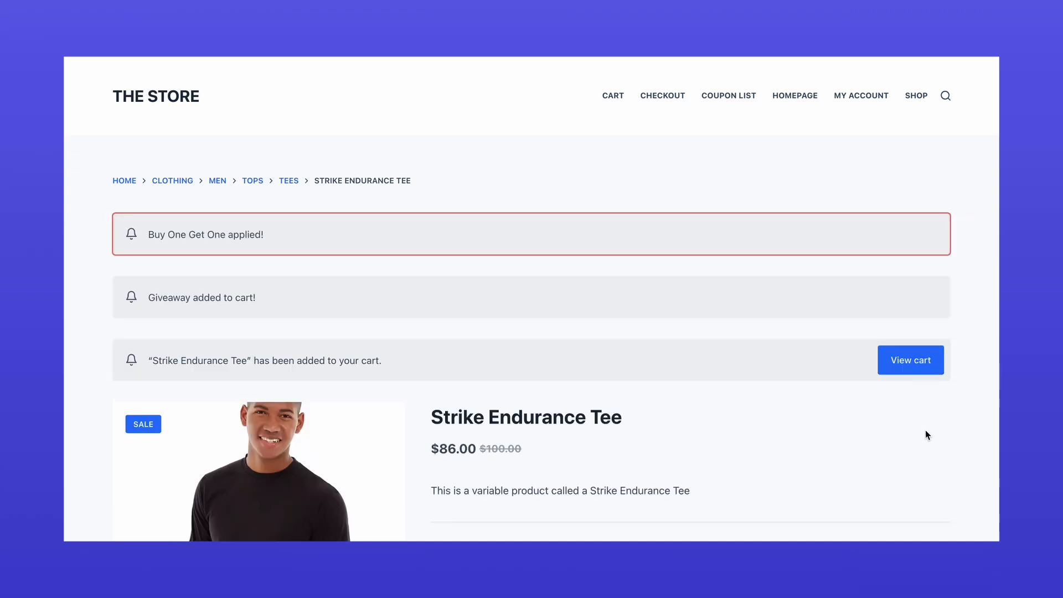
{"action": "left_click", "coordinate": [911, 360]}
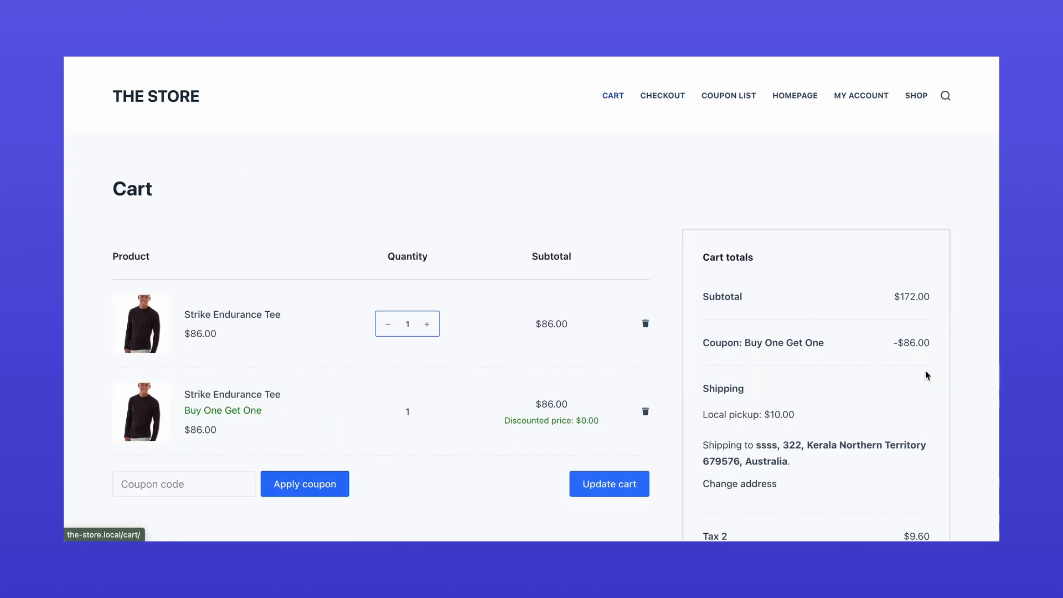
{"action": "left_click", "coordinate": [608, 484]}
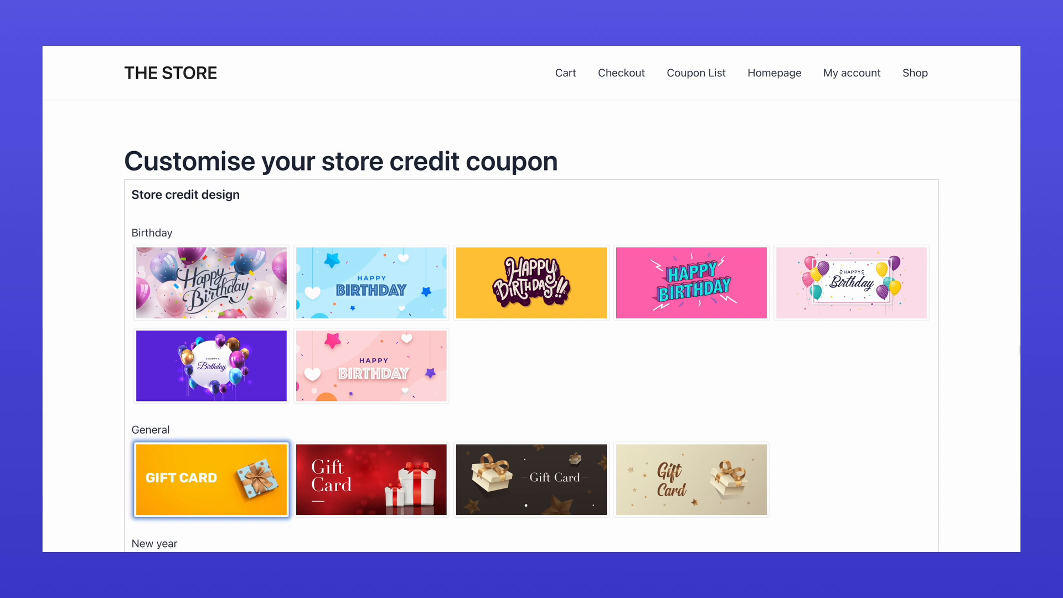
{"action": "scroll", "scroll_direction": "down", "scroll_amount": 3}
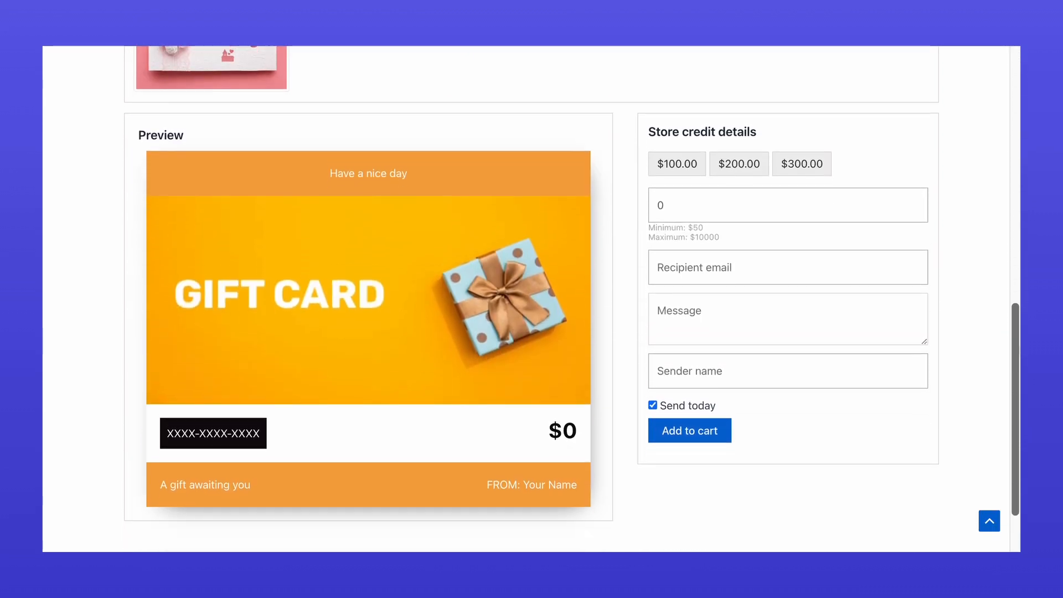
{"action": "scroll", "scroll_direction": "down", "scroll_amount": 3}
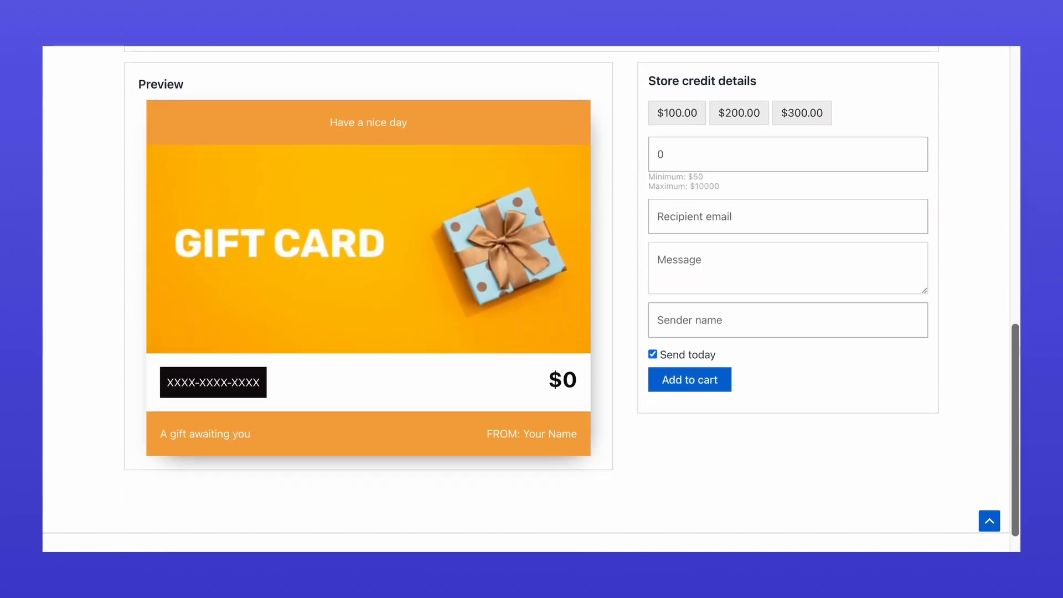
{"action": "left_click", "coordinate": [76, 461]}
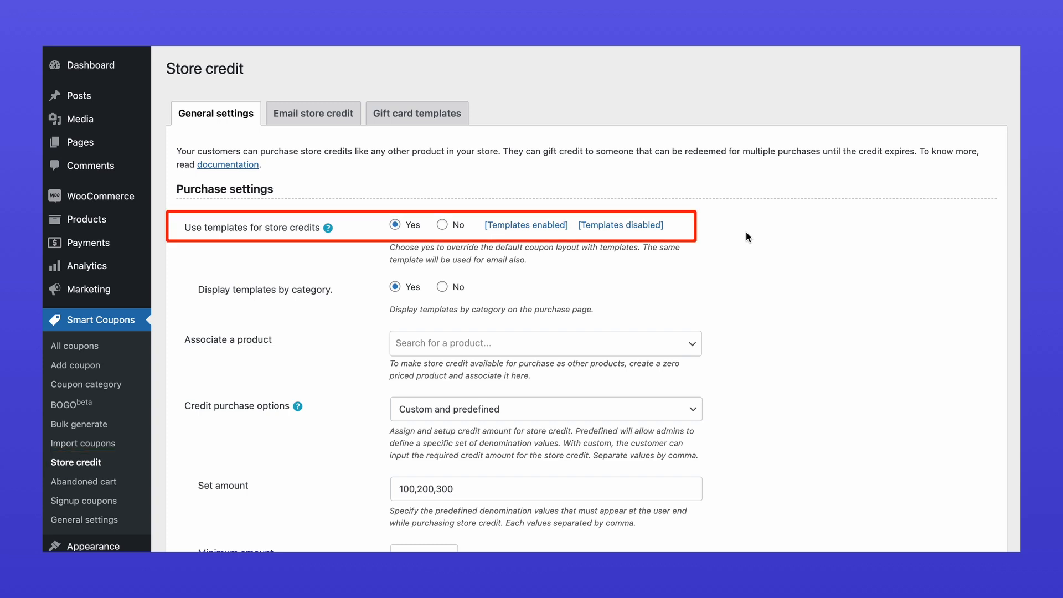
Step: Associate Gift Card (#3422) with store credit and keep custom and predefined amounts 100, 200, 300
{"action": "left_click", "coordinate": [545, 342]}
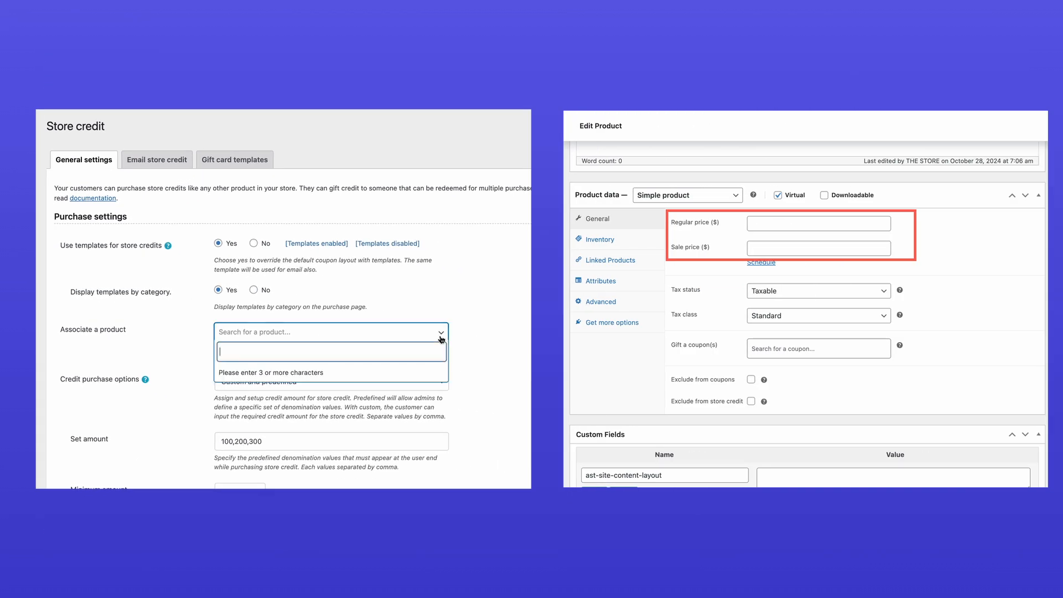
{"action": "left_click", "coordinate": [325, 332]}
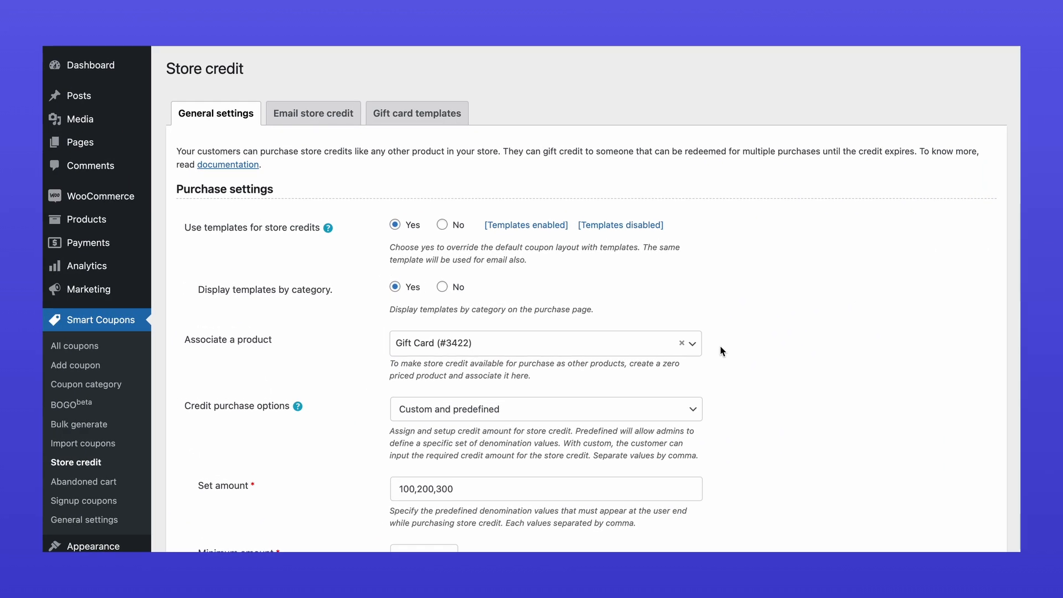
{"action": "left_click", "coordinate": [545, 409]}
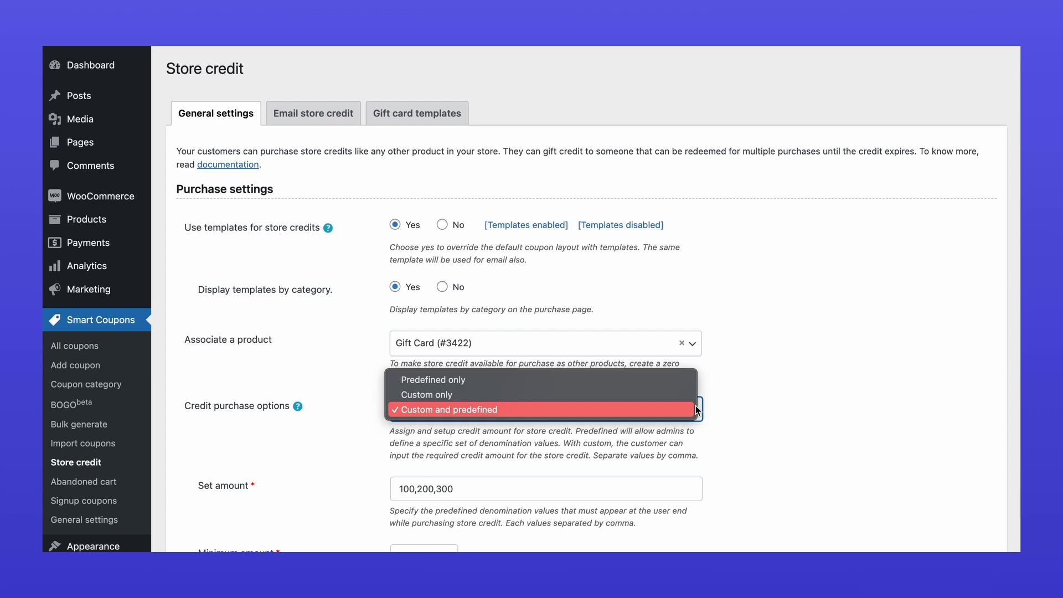
{"action": "left_click", "coordinate": [542, 408]}
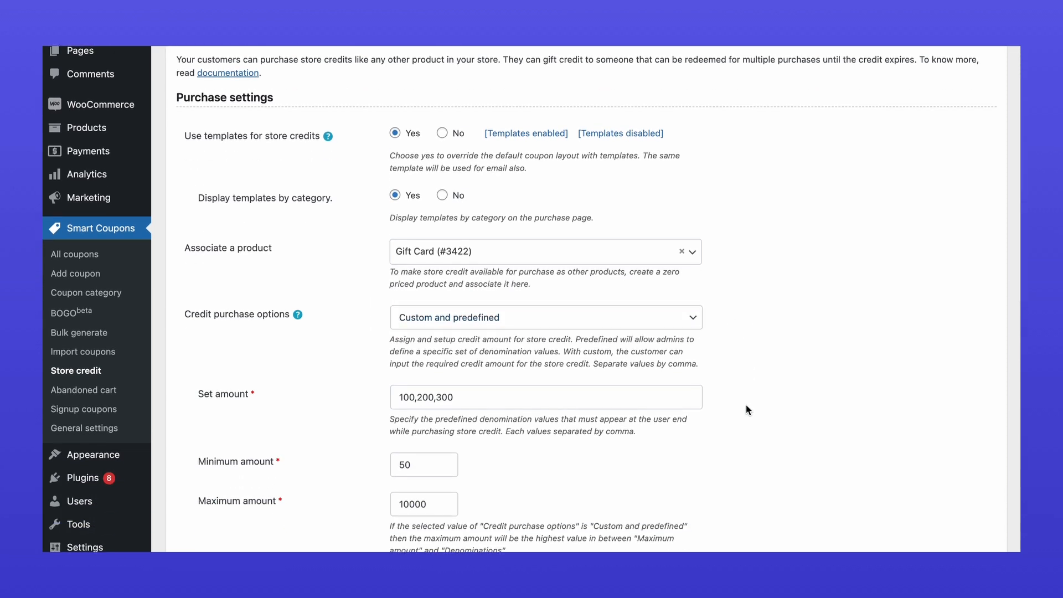
{"action": "scroll", "scroll_direction": "down", "scroll_amount": 3}
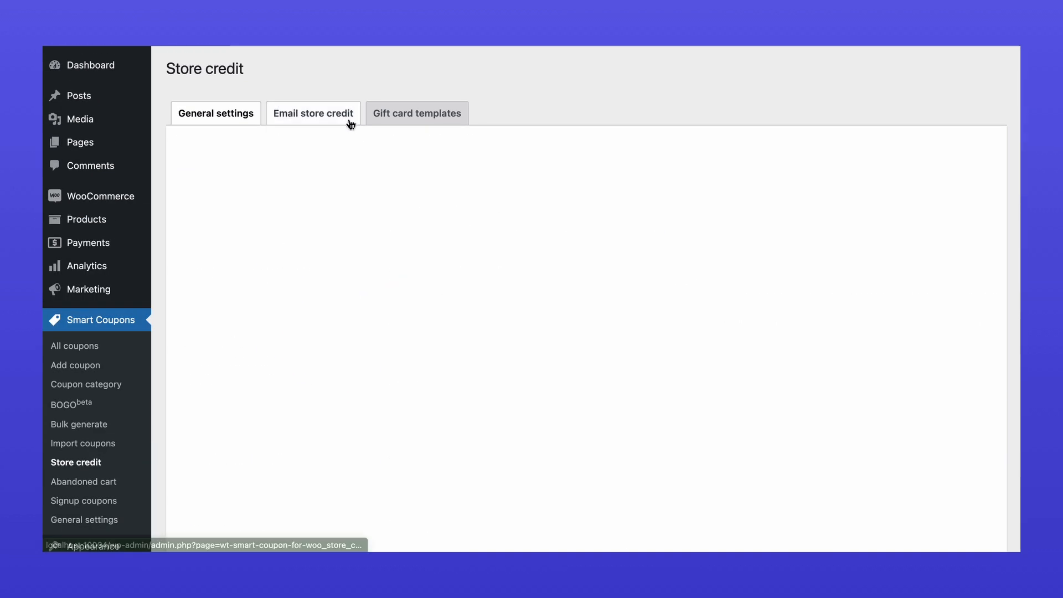
Step: View the email store credit form, then tick Happy Wedding in gift card templates and update the list
{"action": "left_click", "coordinate": [312, 113]}
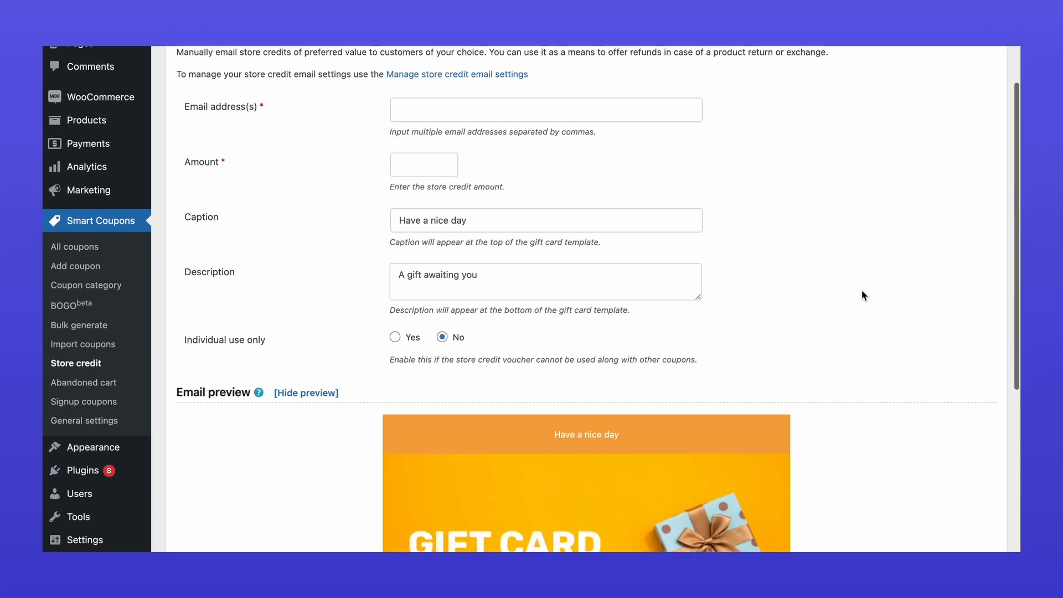
{"action": "scroll", "scroll_direction": "down", "scroll_amount": 3}
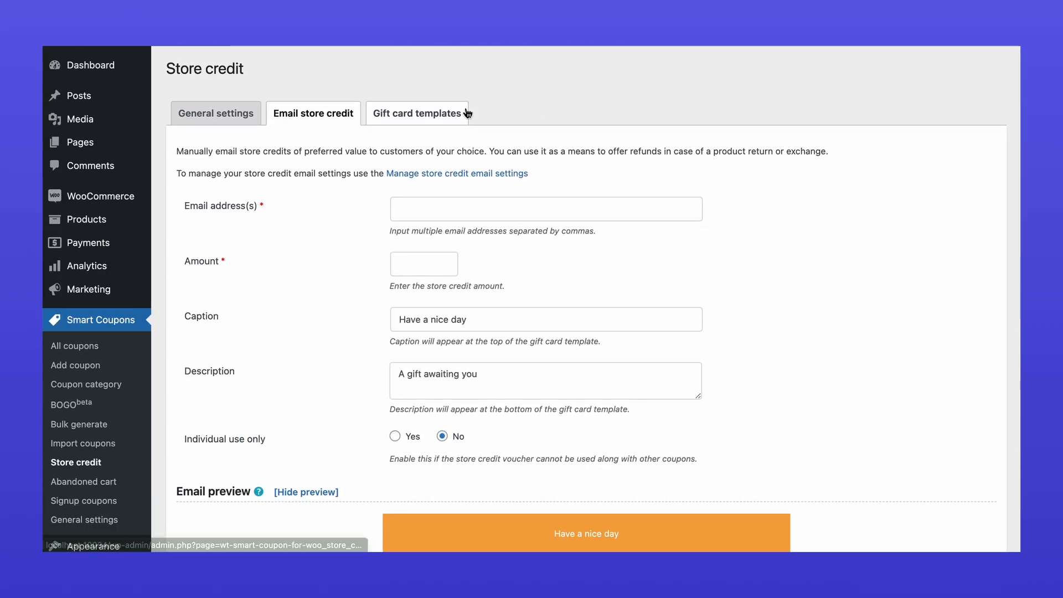
{"action": "left_click", "coordinate": [417, 113]}
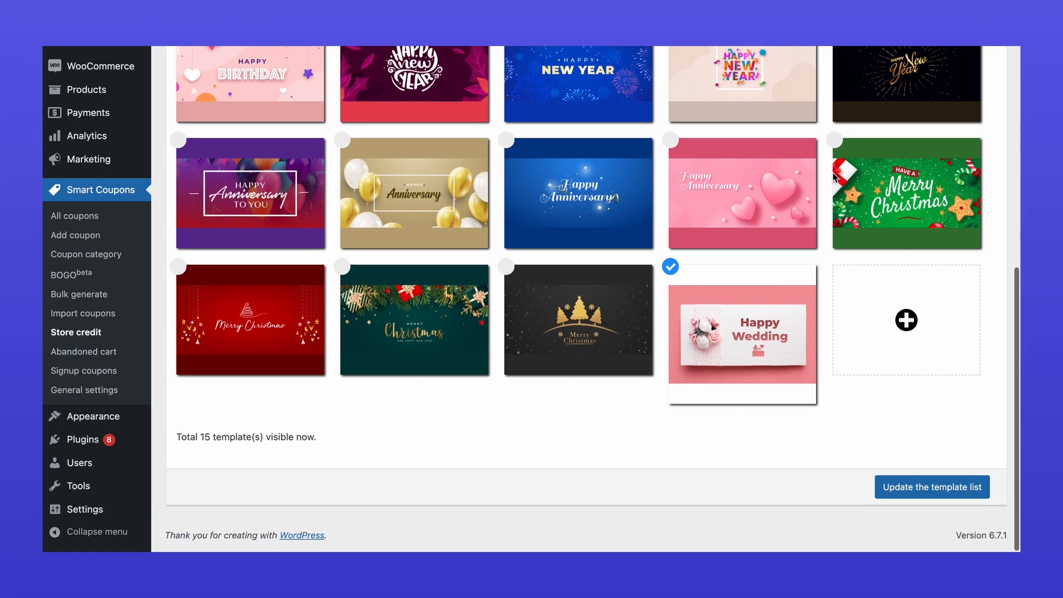
{"action": "left_click", "coordinate": [907, 321]}
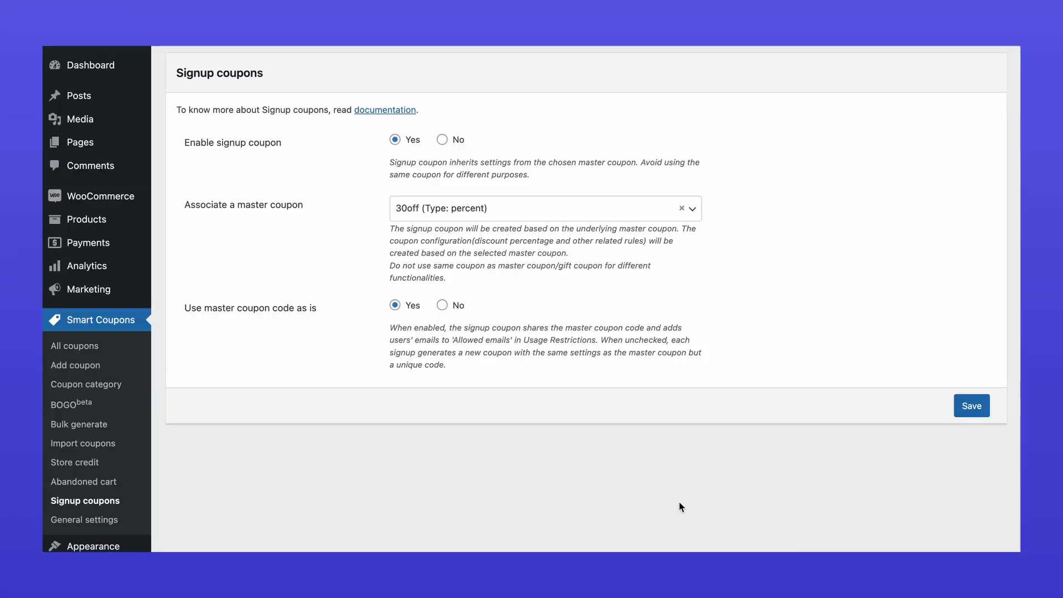
Step: Browse Bulk generate, Import coupons and General settings, ending on the Customize messages table
{"action": "left_click", "coordinate": [83, 435]}
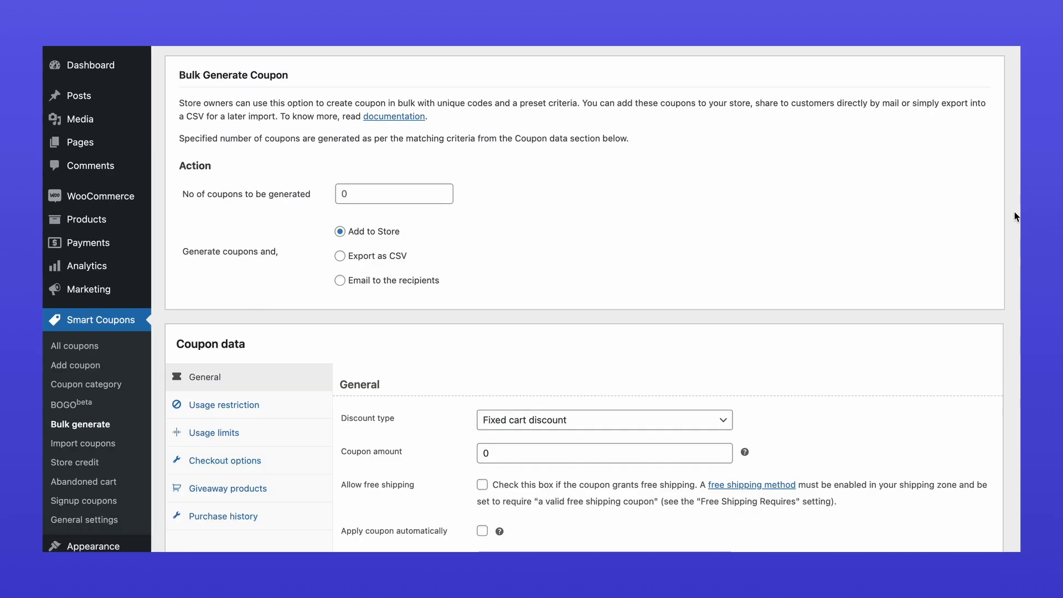
{"action": "left_click", "coordinate": [86, 443]}
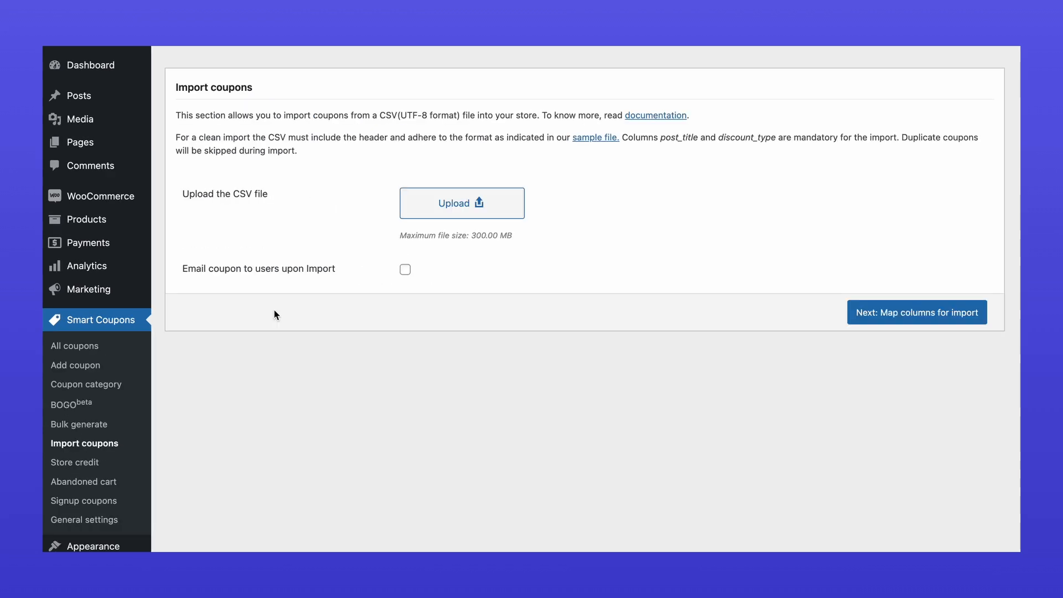
{"action": "left_click", "coordinate": [86, 519]}
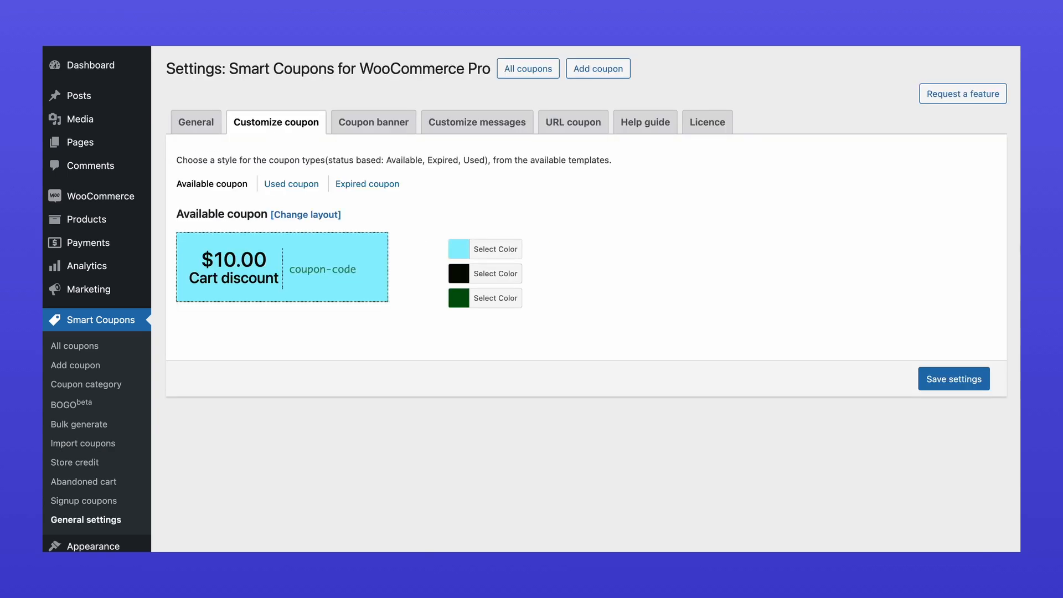
{"action": "left_click", "coordinate": [373, 121]}
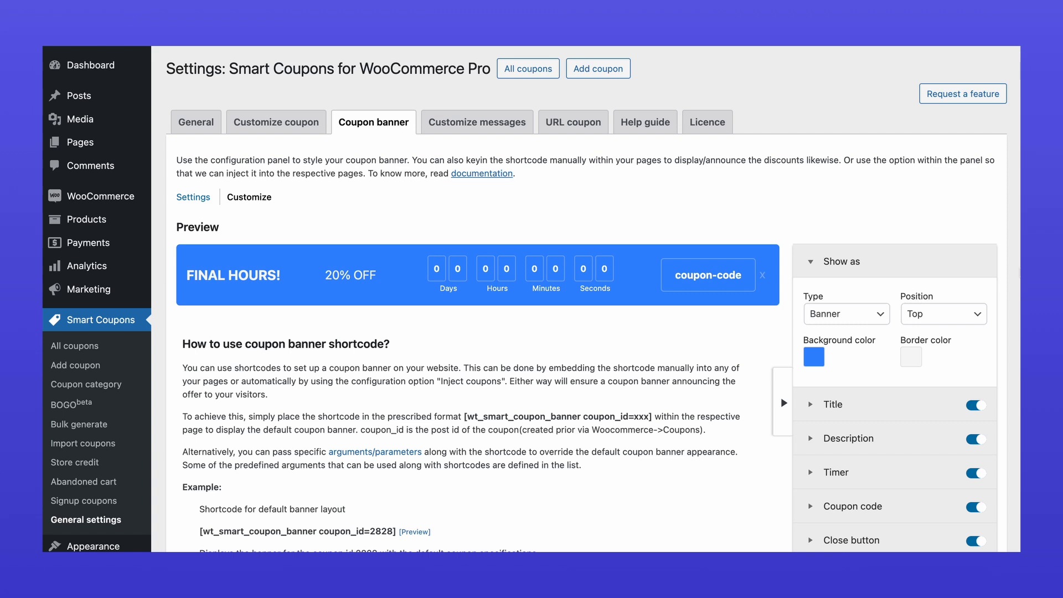
{"action": "left_click", "coordinate": [476, 121]}
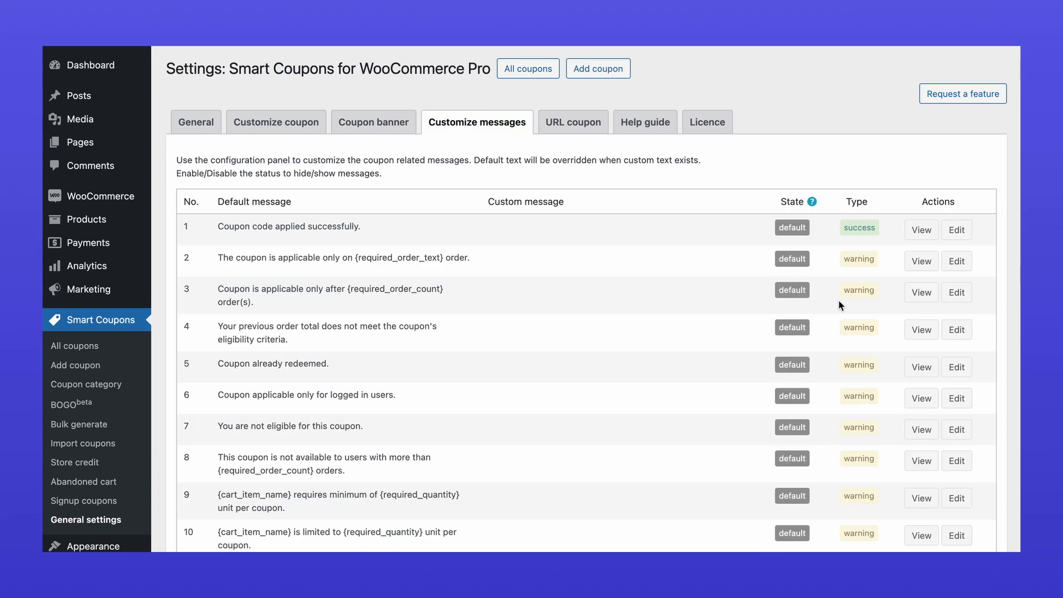